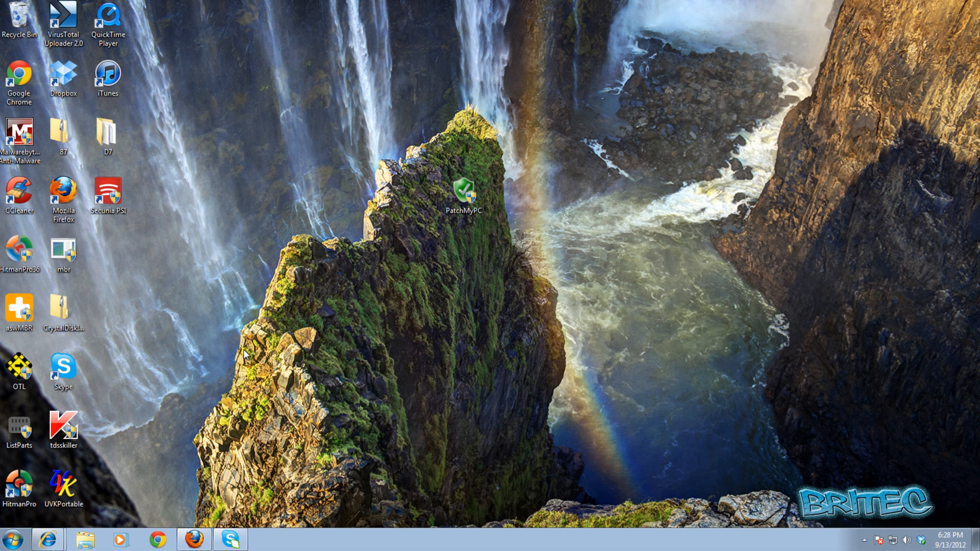
pyautogui.moveTo(254, 344)
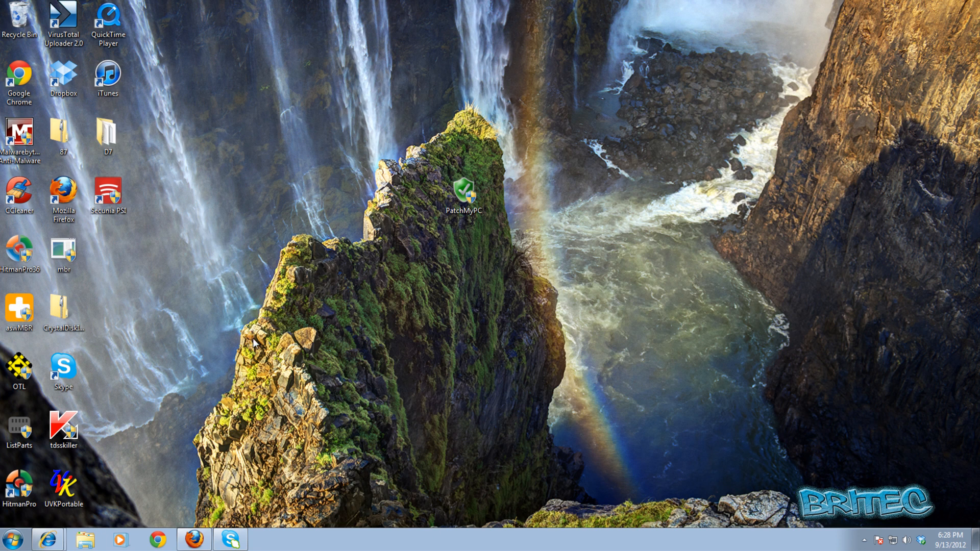
pyautogui.moveTo(307, 349)
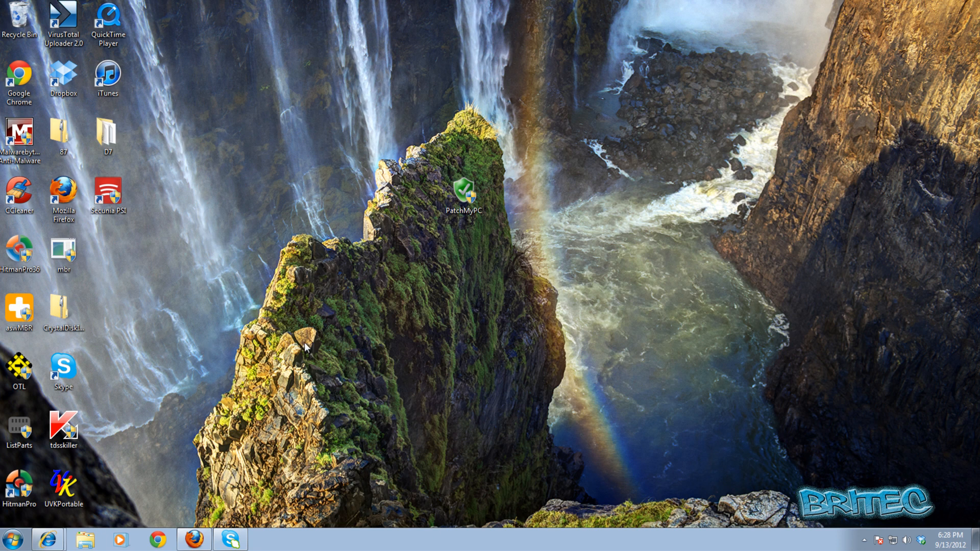
pyautogui.moveTo(332, 349)
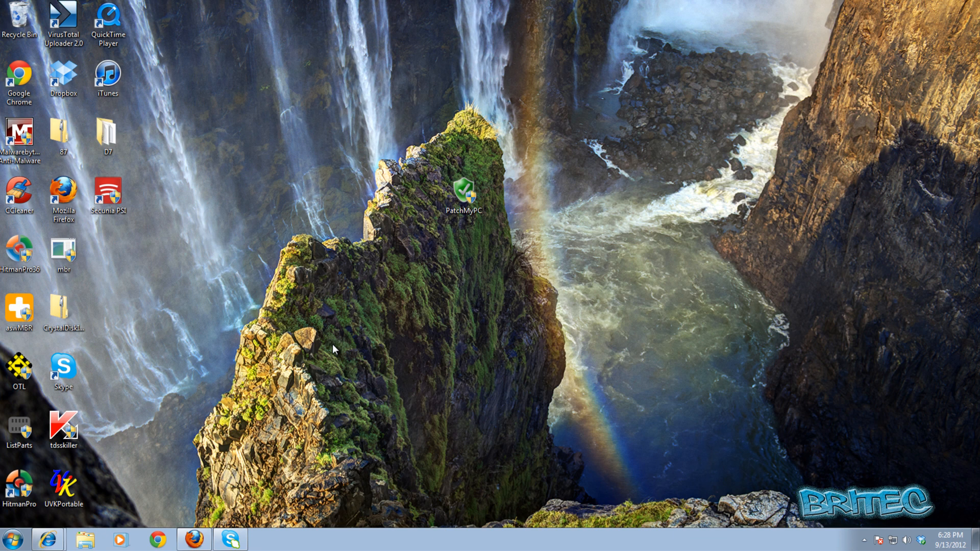
pyautogui.moveTo(439, 364)
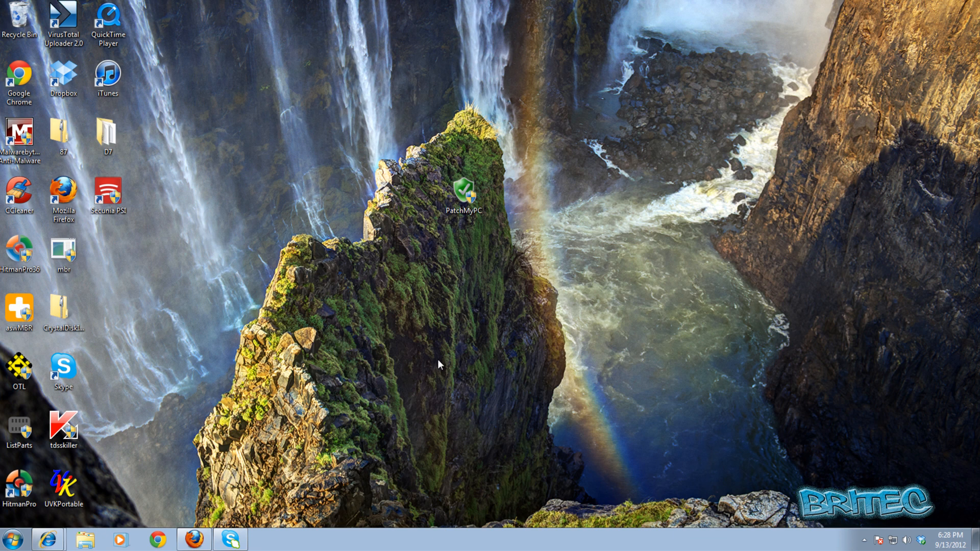
pyautogui.moveTo(425, 388)
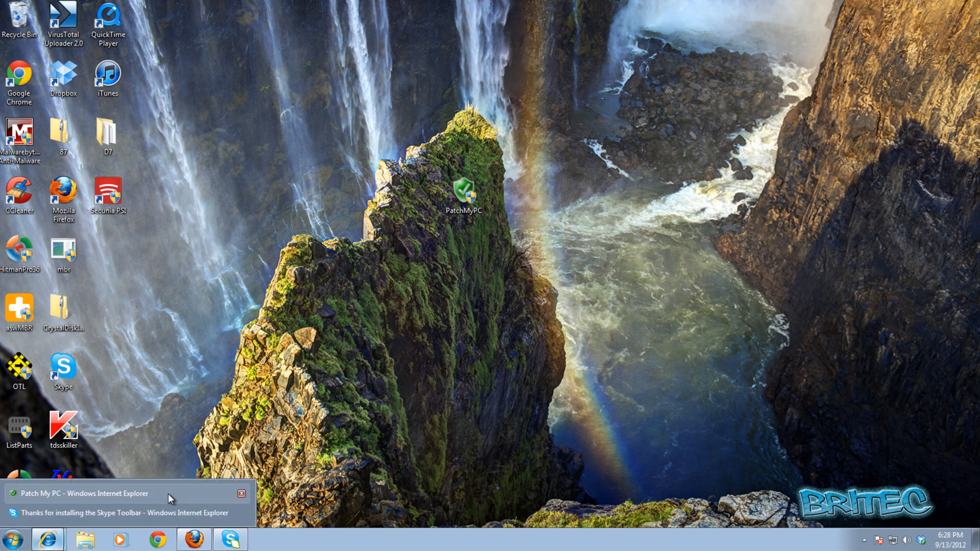
# Step: Bring the Patch My PC Internet Explorer window to the front from the taskbar
pyautogui.click(79, 493)
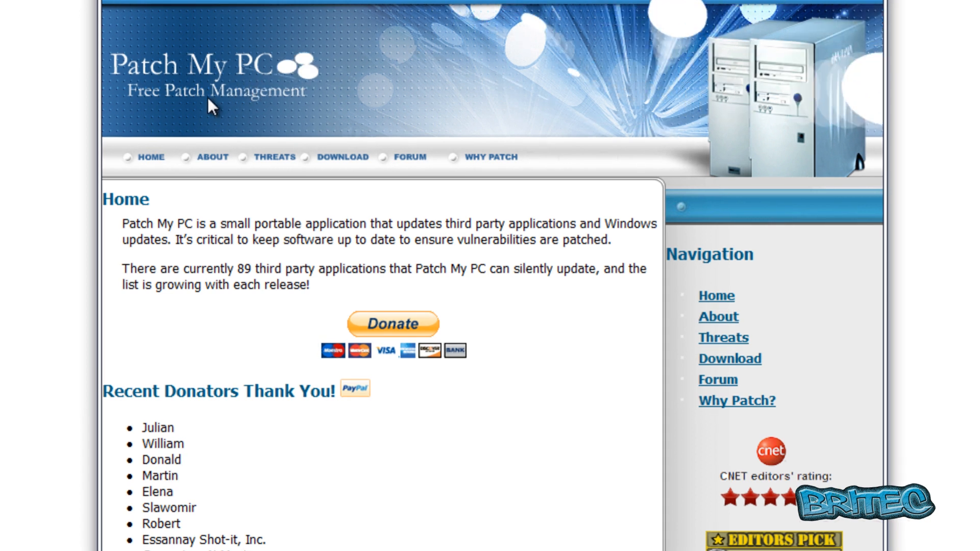
pyautogui.moveTo(365, 403)
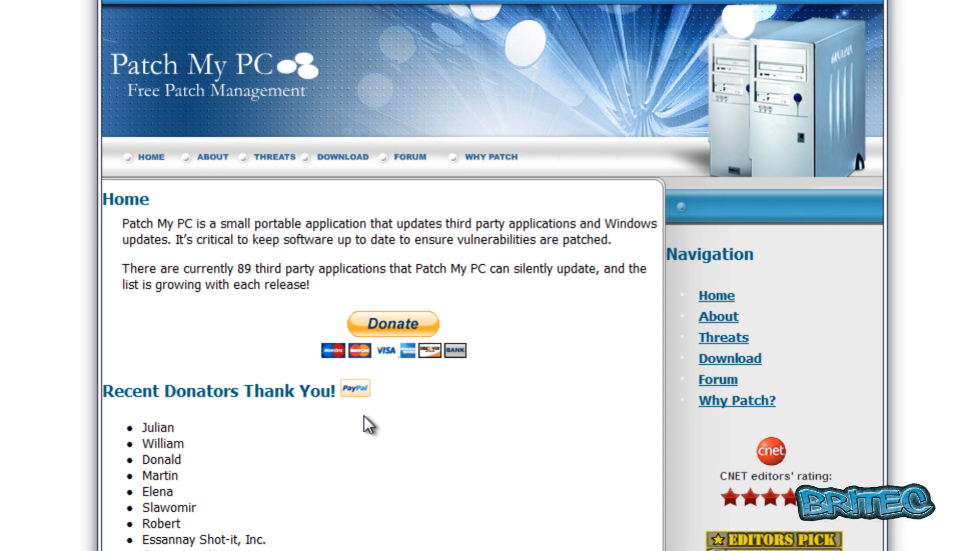
pyautogui.moveTo(368, 429)
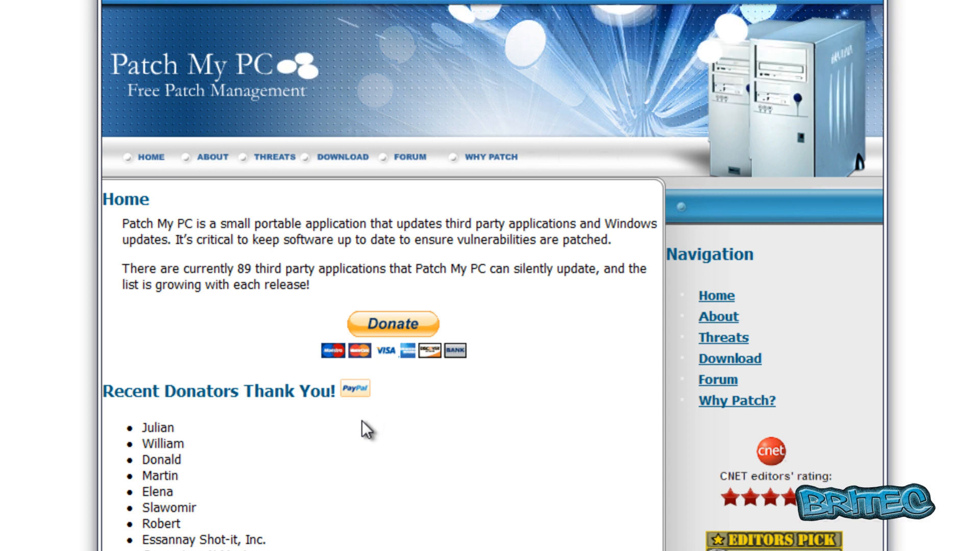
pyautogui.moveTo(363, 438)
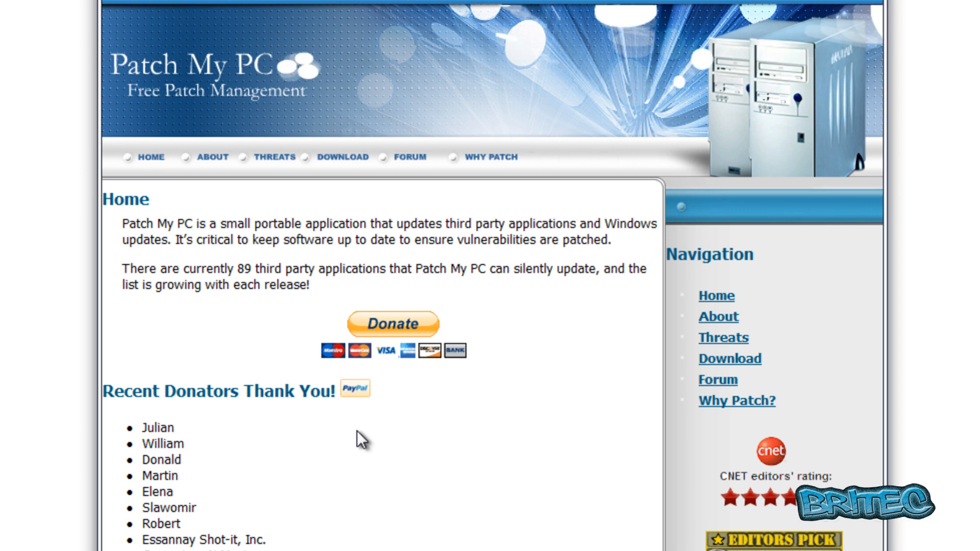
pyautogui.moveTo(207, 278)
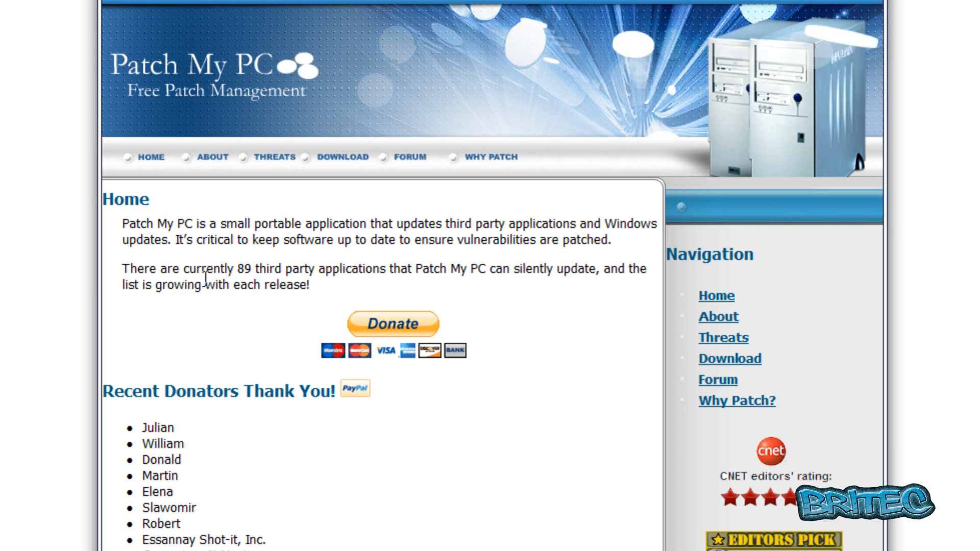
pyautogui.moveTo(306, 286)
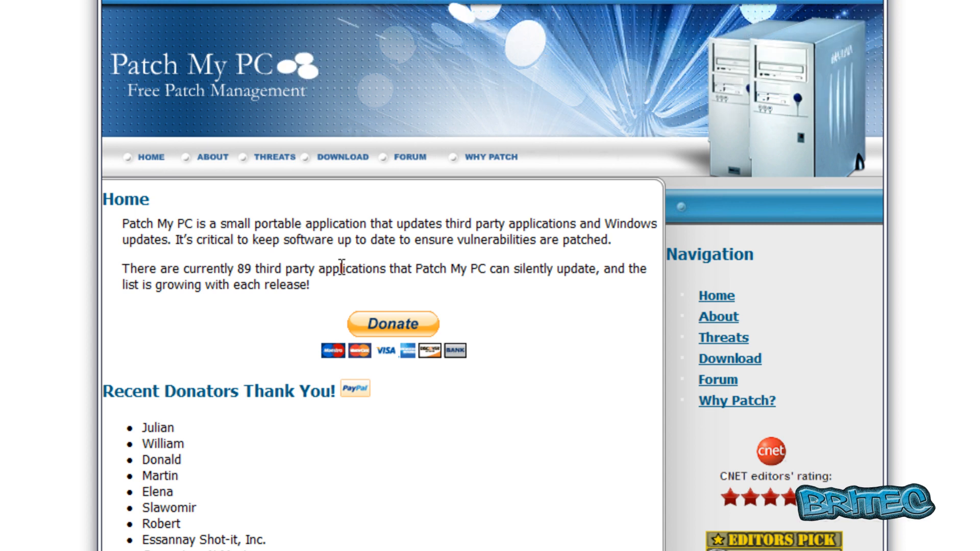
pyautogui.moveTo(309, 244)
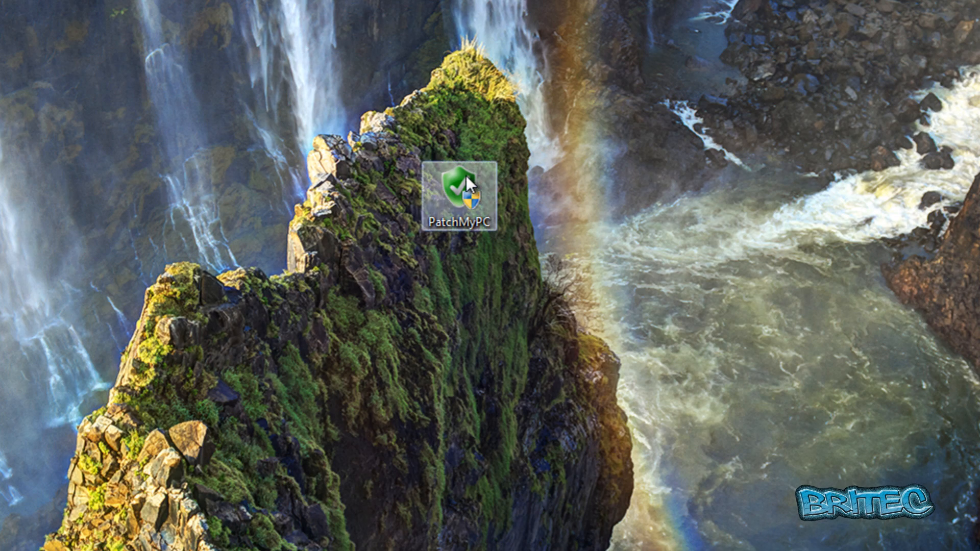
pyautogui.moveTo(465, 191)
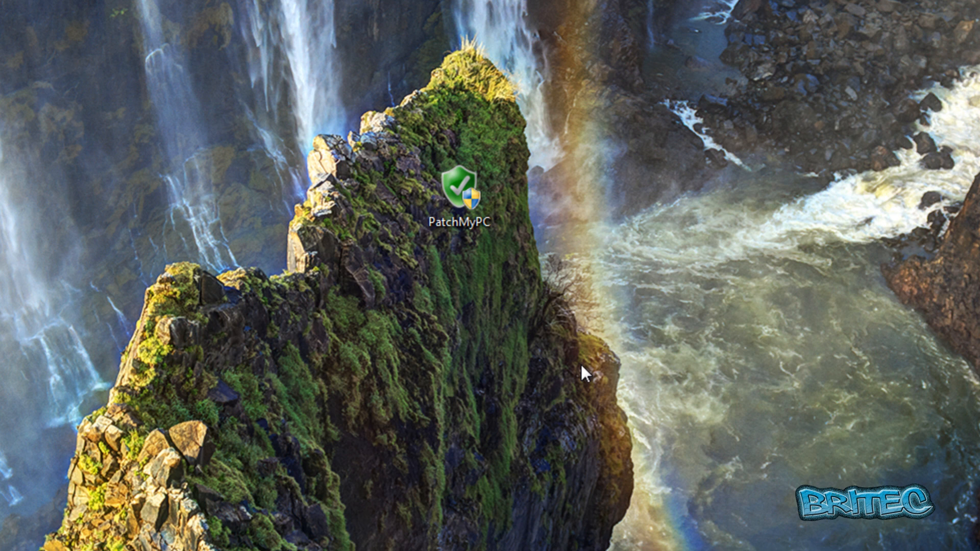
# Step: Launch Patch My PC from its desktop shortcut
pyautogui.doubleClick(466, 194)
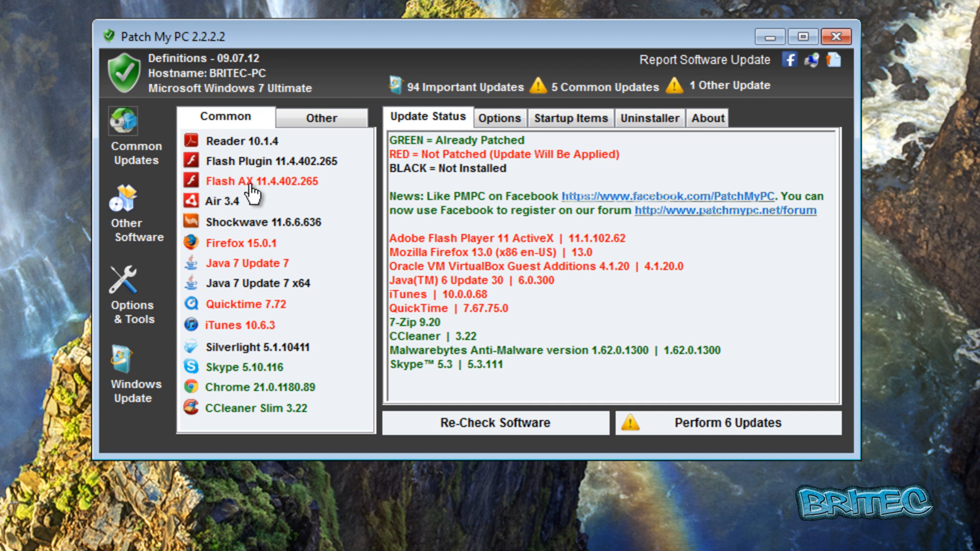
pyautogui.moveTo(290, 194)
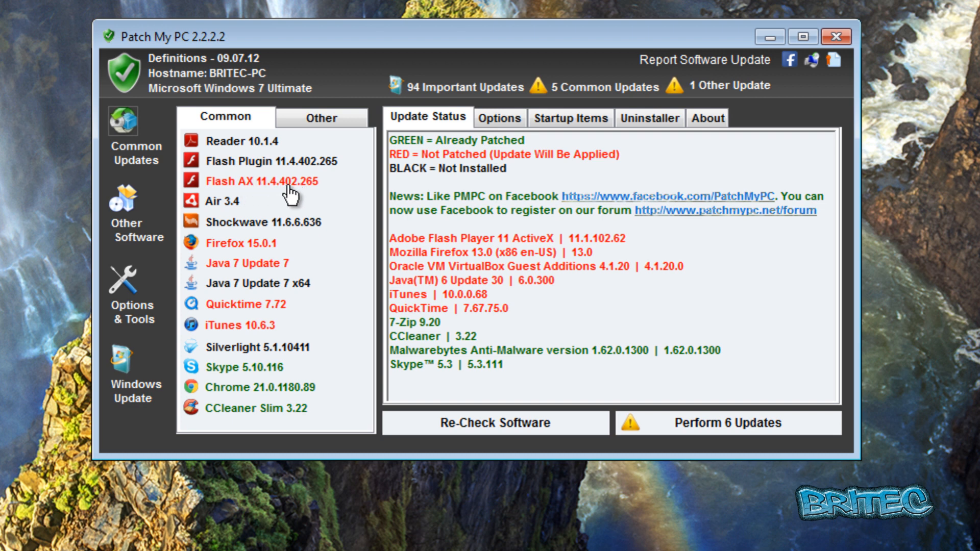
pyautogui.moveTo(232, 197)
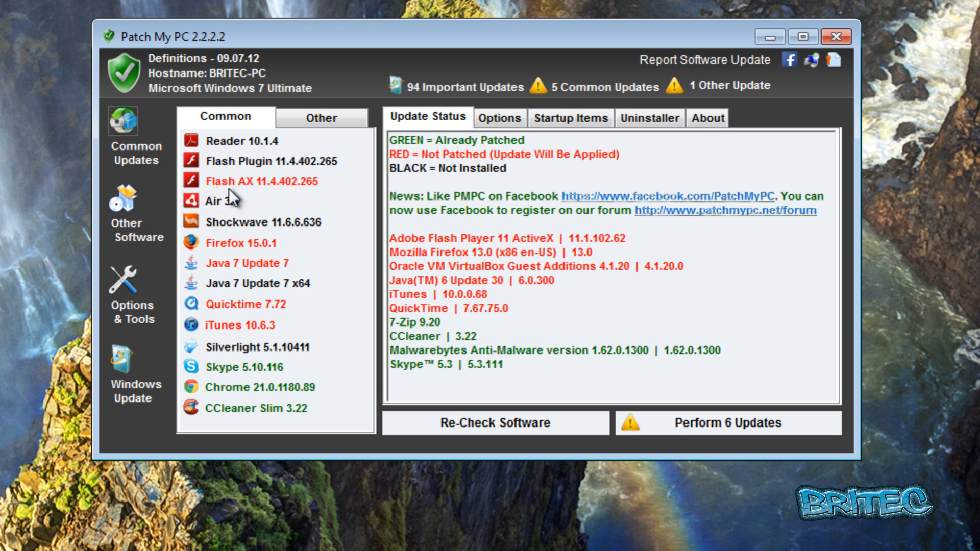
pyautogui.moveTo(217, 251)
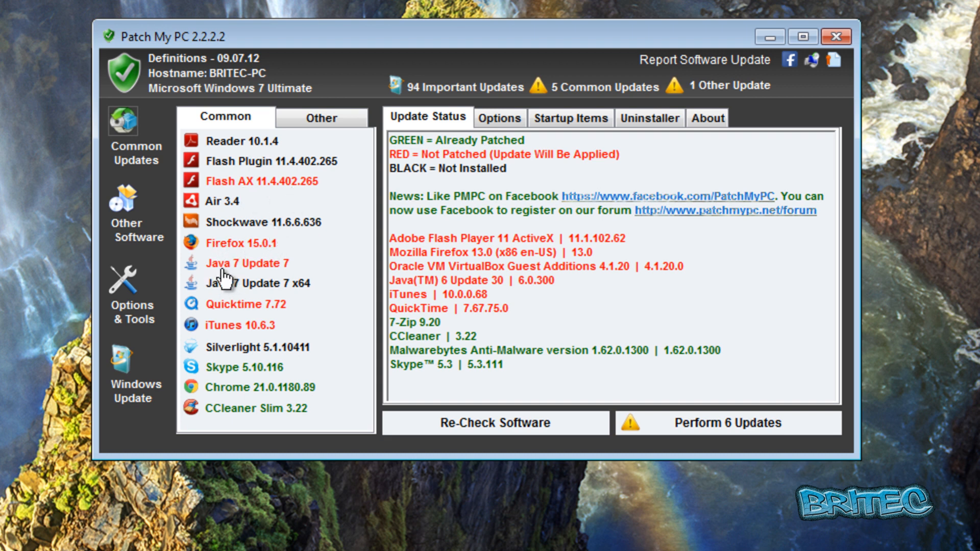
pyautogui.moveTo(249, 311)
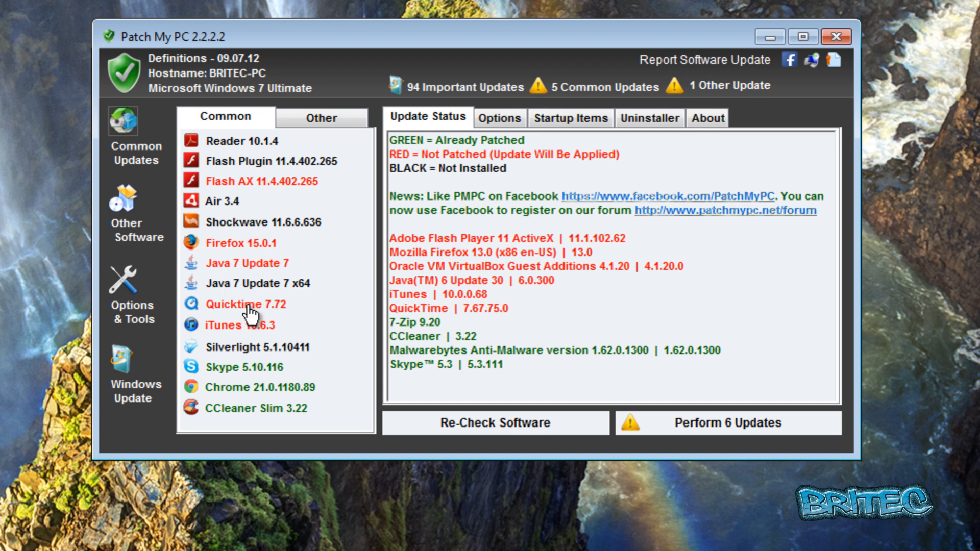
pyautogui.moveTo(465, 194)
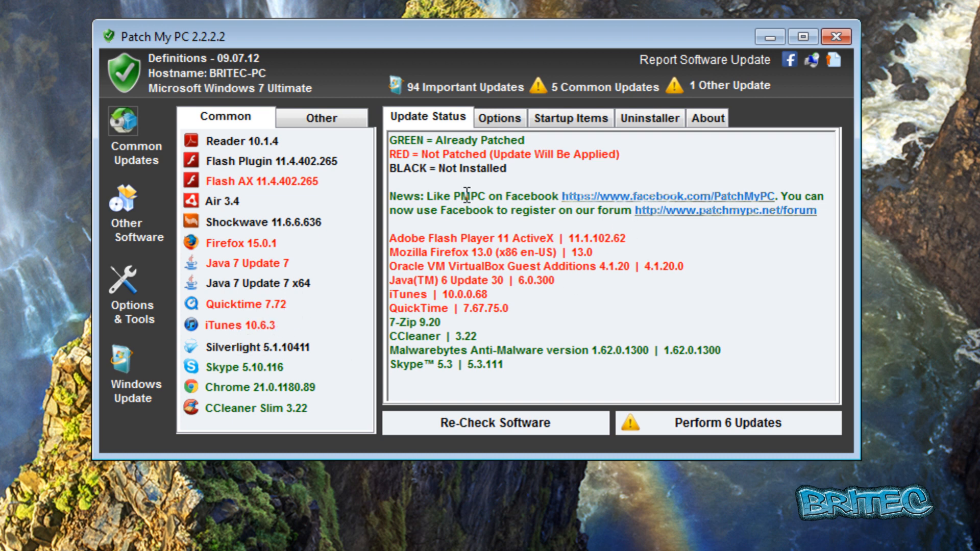
pyautogui.moveTo(447, 276)
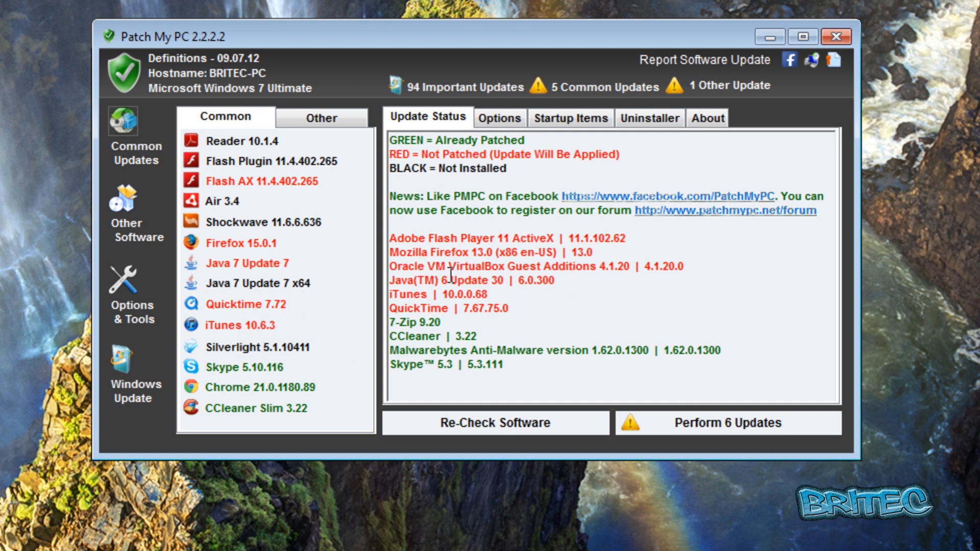
pyautogui.moveTo(466, 259)
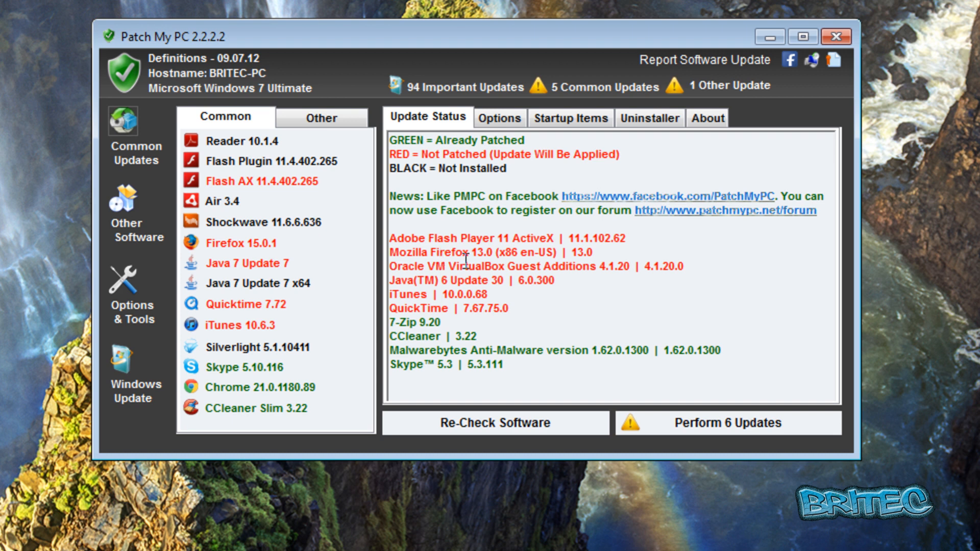
pyautogui.moveTo(443, 298)
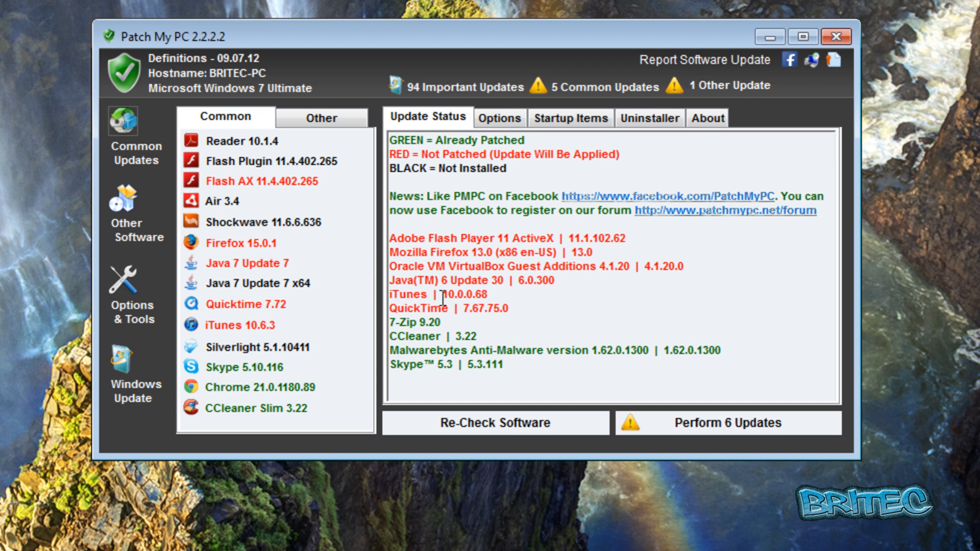
pyautogui.moveTo(455, 304)
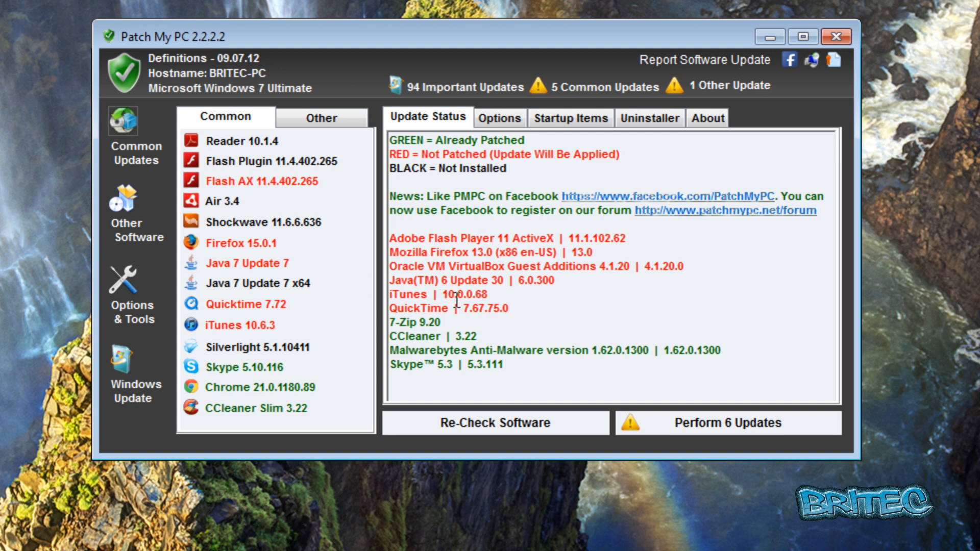
pyautogui.moveTo(527, 232)
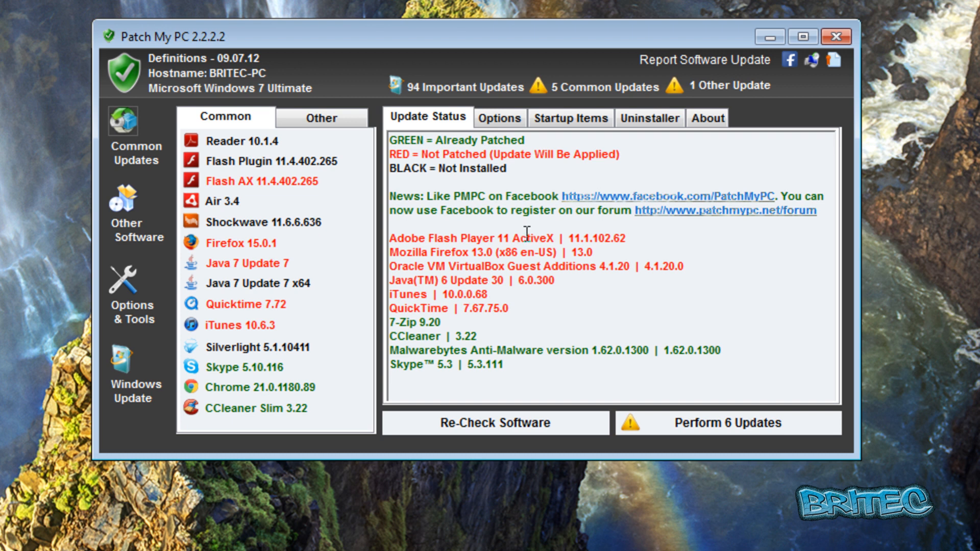
pyautogui.moveTo(498, 263)
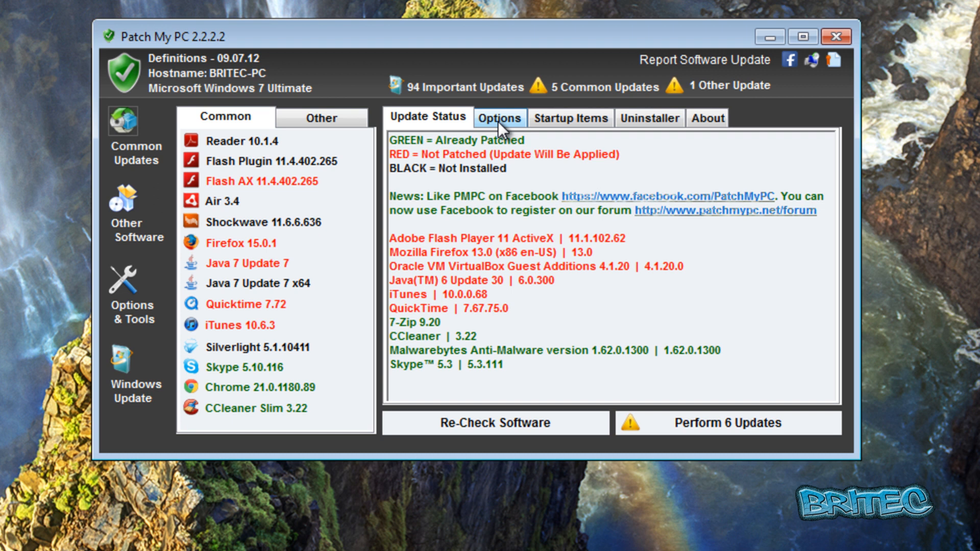
pyautogui.moveTo(560, 106)
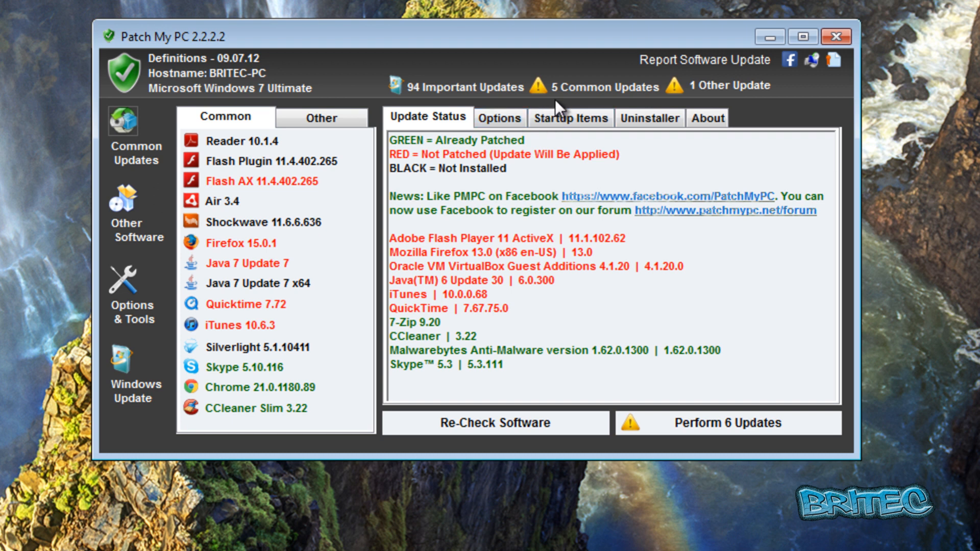
pyautogui.moveTo(422, 100)
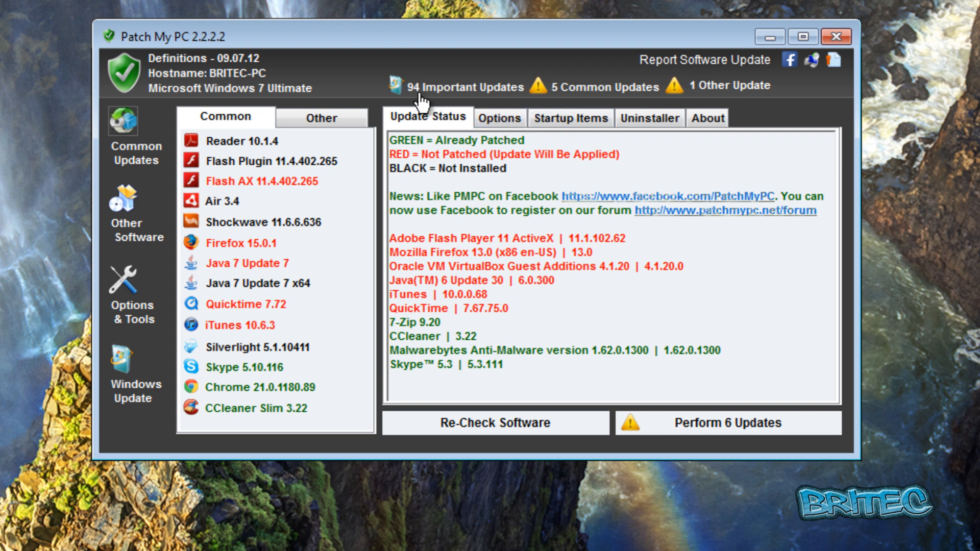
pyautogui.moveTo(452, 93)
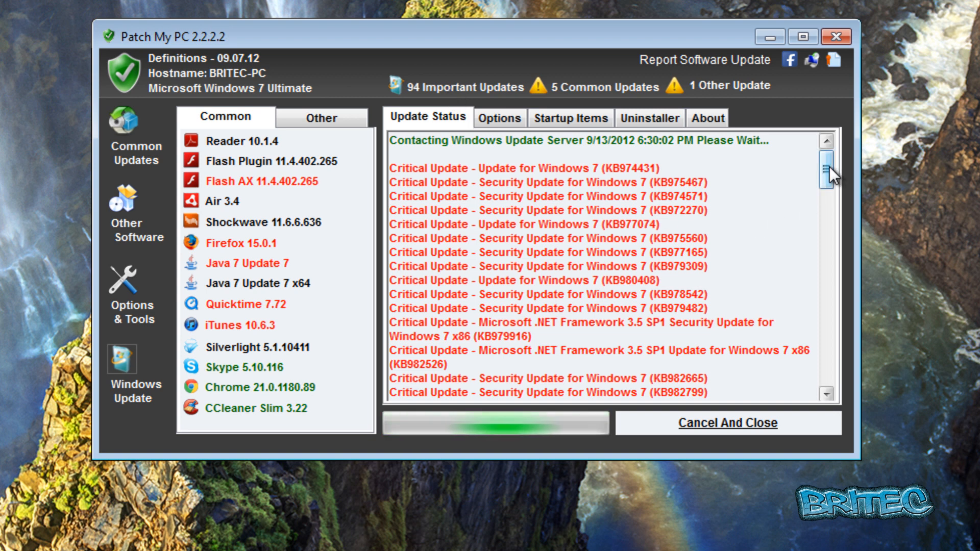
pyautogui.scroll(-3)
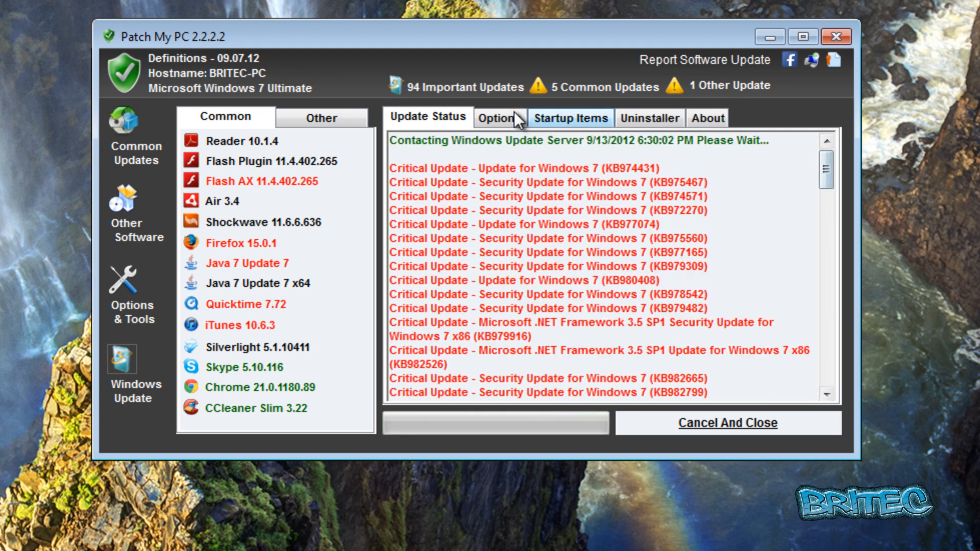
# Step: Show the Options tab, then the Startup Items list with publishers and commands
pyautogui.click(499, 118)
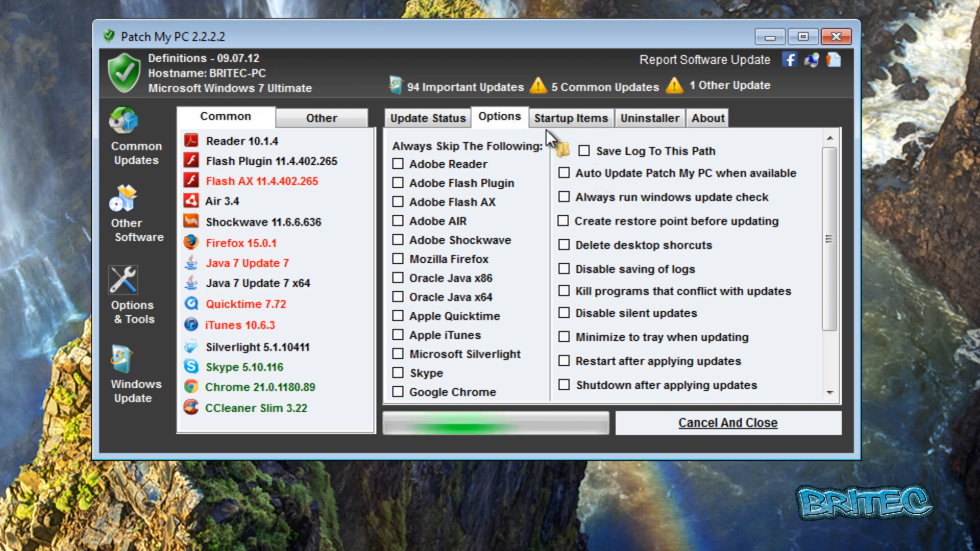
pyautogui.moveTo(434, 149)
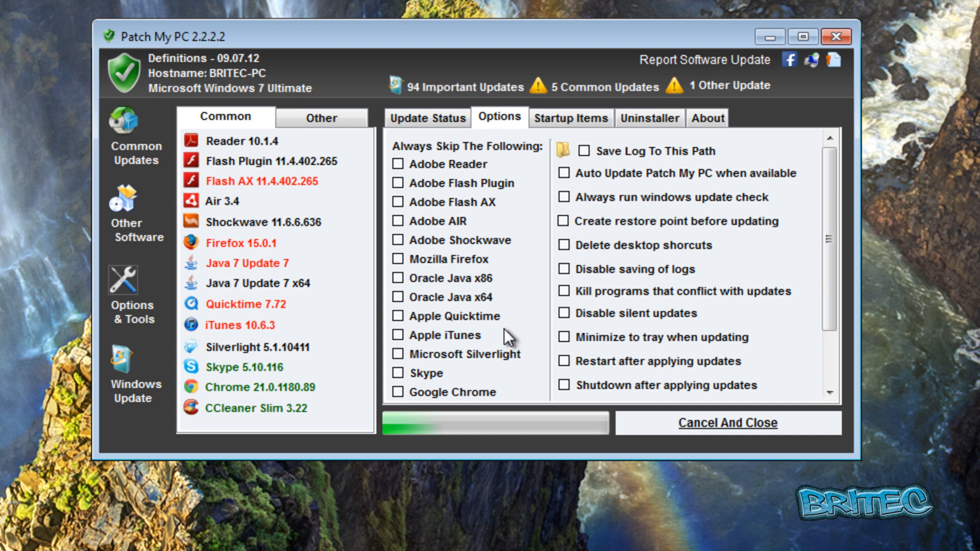
pyautogui.click(570, 118)
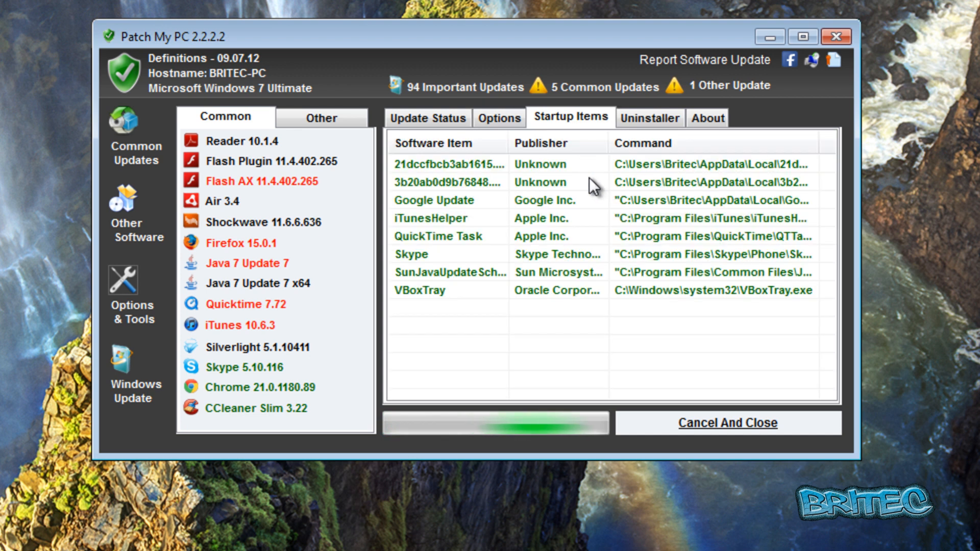
pyautogui.moveTo(572, 326)
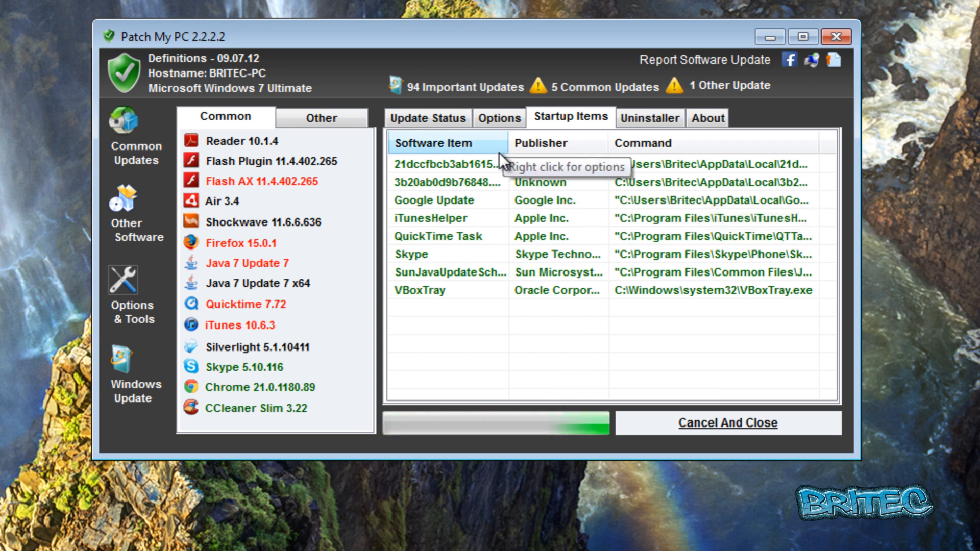
pyautogui.moveTo(725, 184)
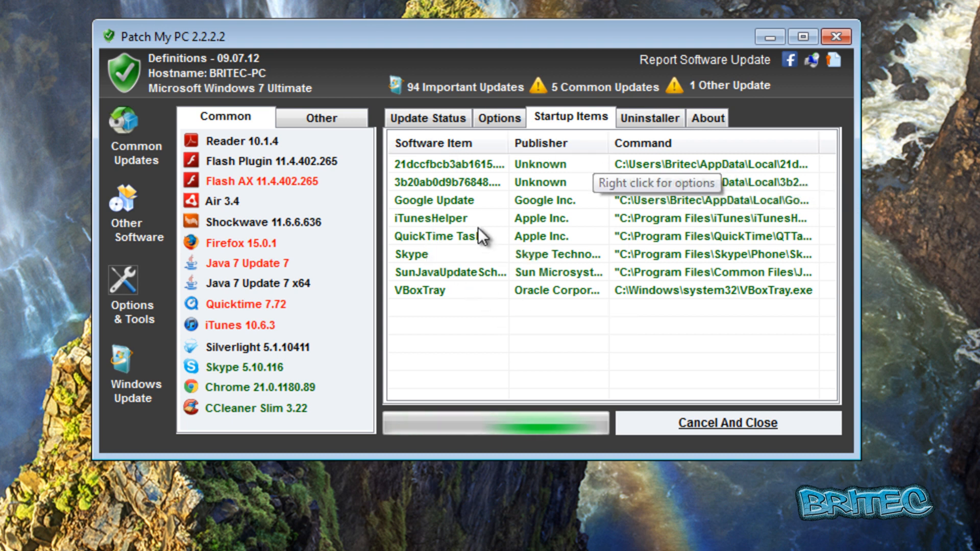
pyautogui.moveTo(650, 118)
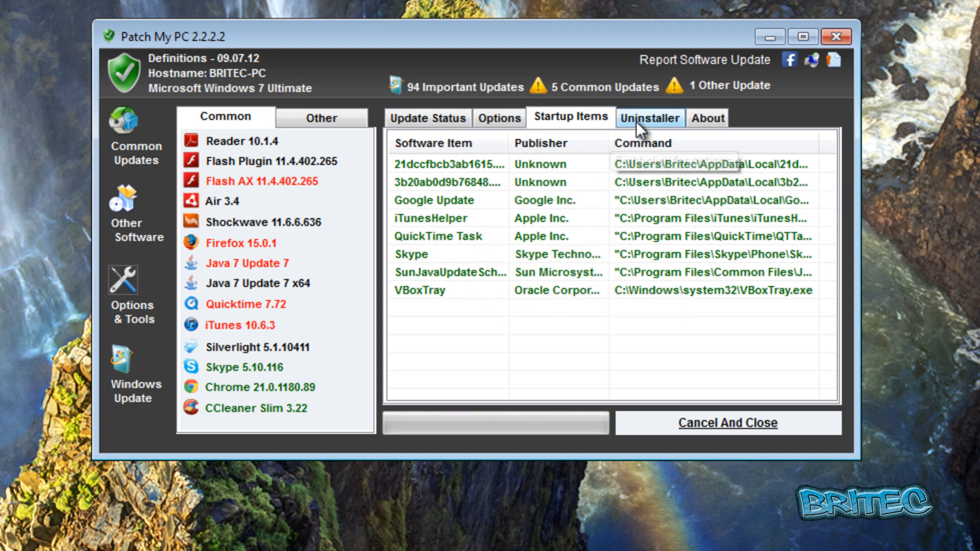
# Step: Show uninstall options for Apple Mobile Device Support, then the About tab's version details
pyautogui.click(650, 117)
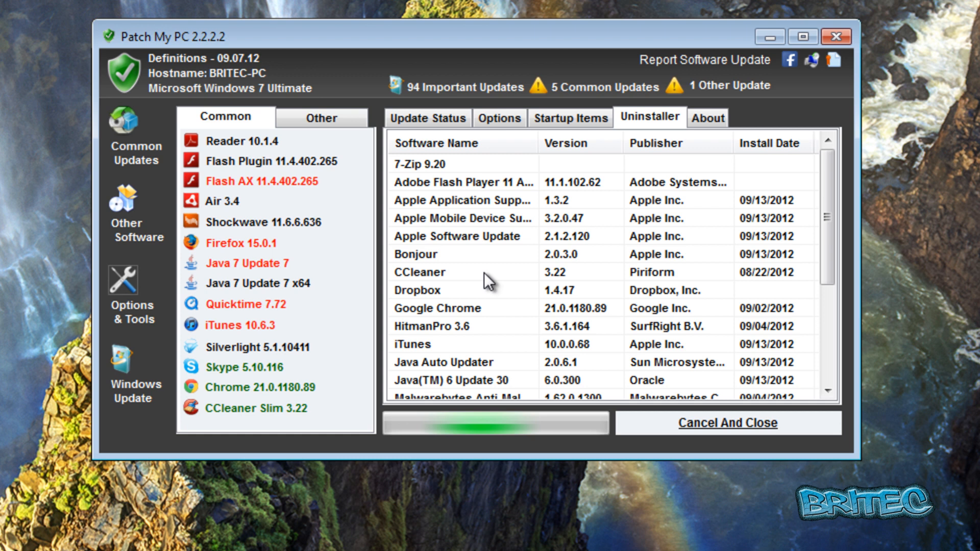
pyautogui.rightClick(463, 218)
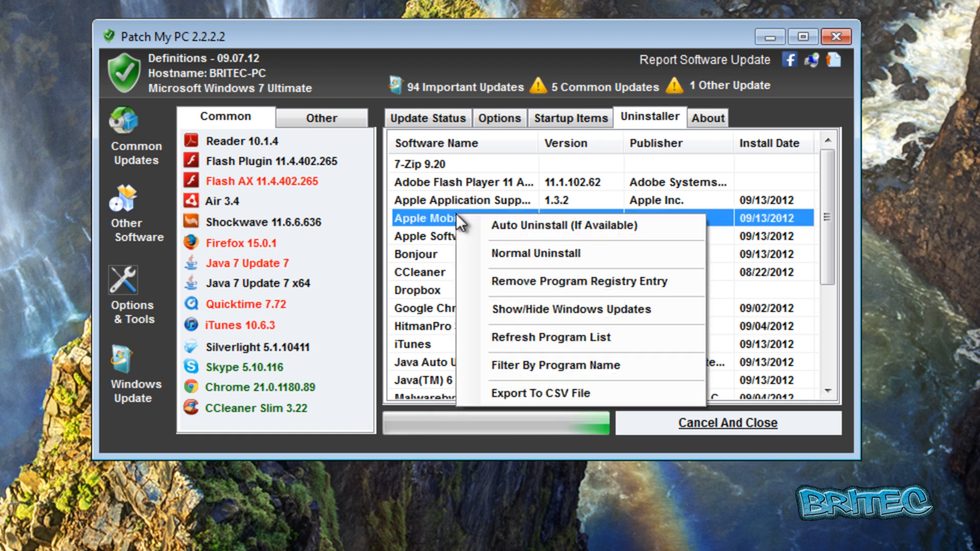
pyautogui.moveTo(536, 254)
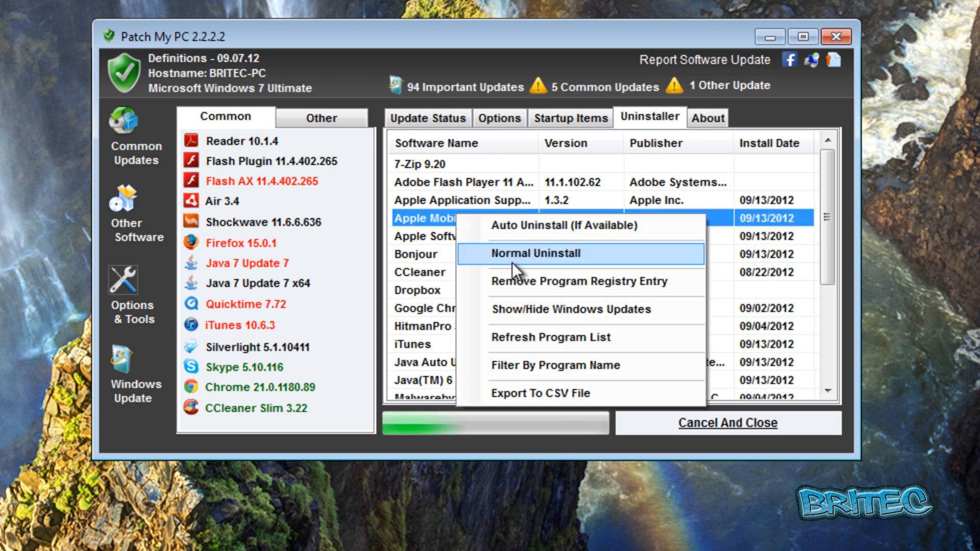
pyautogui.moveTo(521, 288)
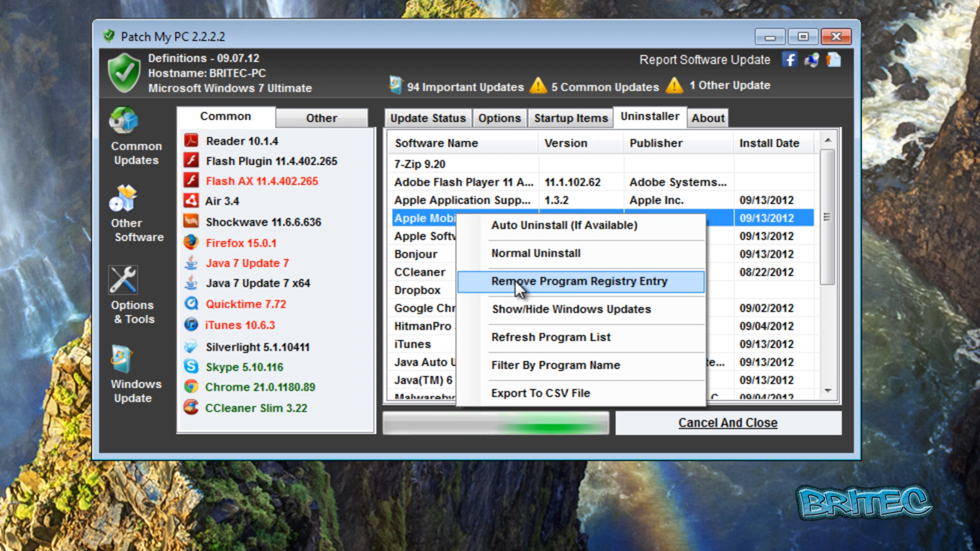
pyautogui.moveTo(471, 289)
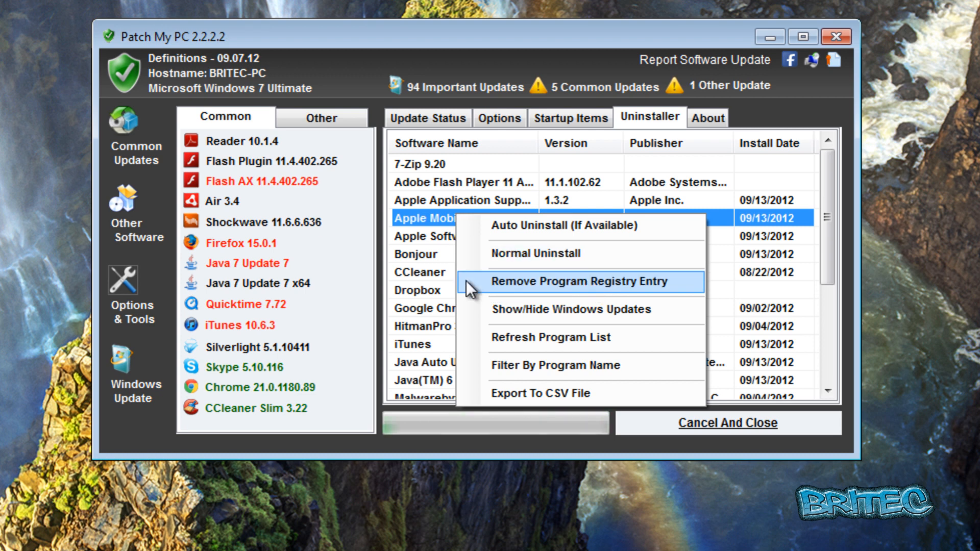
pyautogui.moveTo(532, 393)
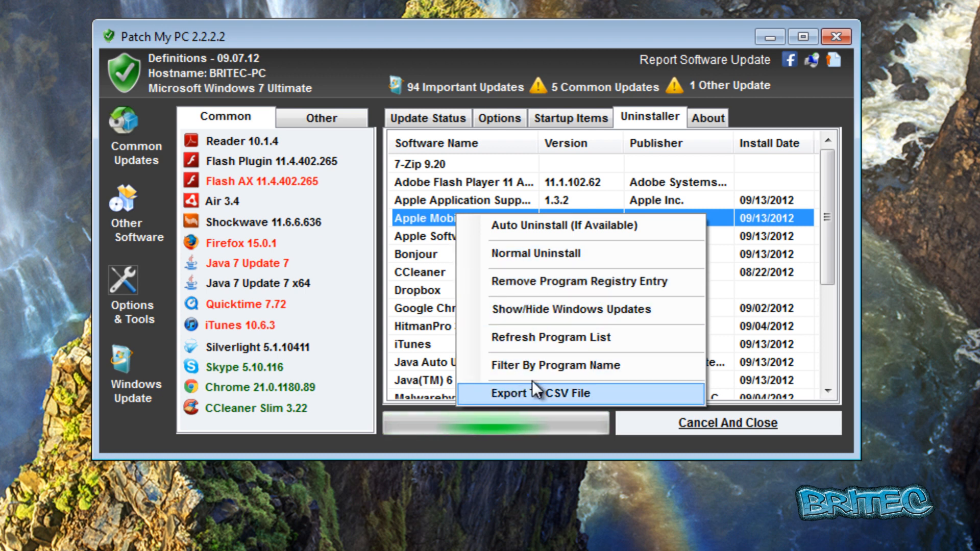
pyautogui.moveTo(431, 234)
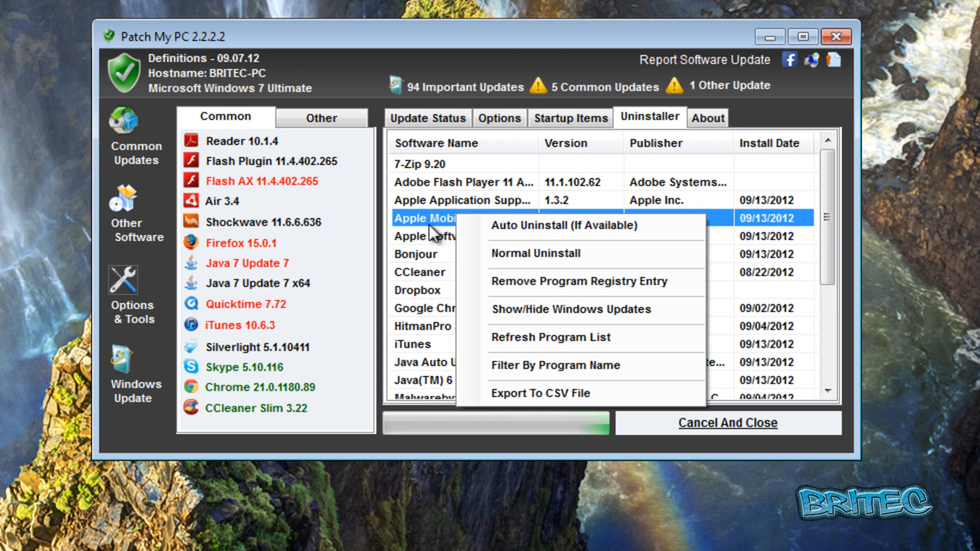
pyautogui.click(707, 117)
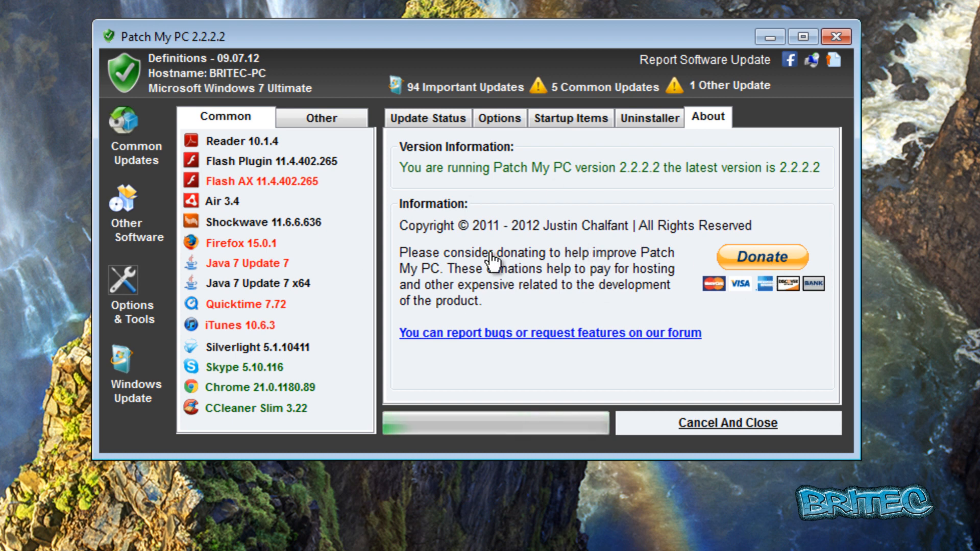
pyautogui.moveTo(599, 277)
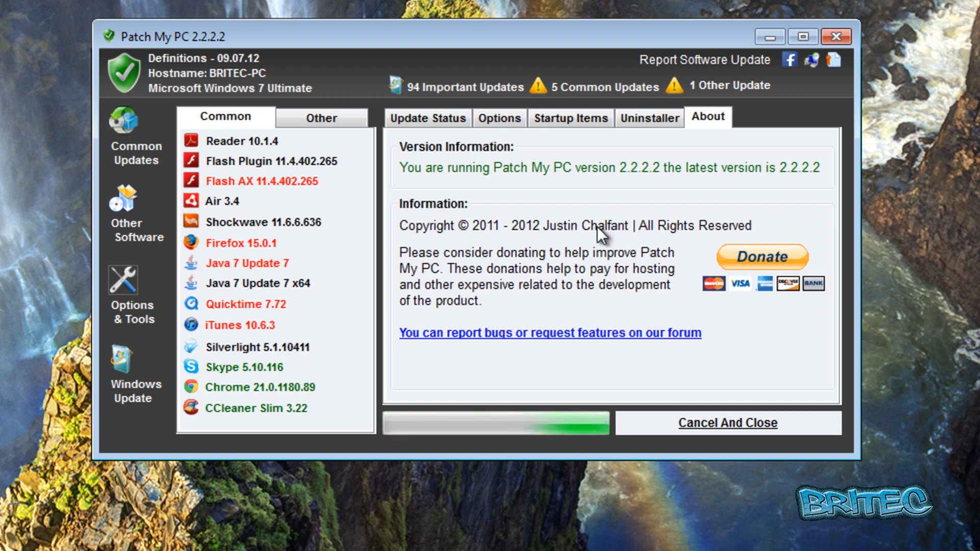
# Step: Return to the Update Status log of critical Windows 7 updates
pyautogui.click(428, 118)
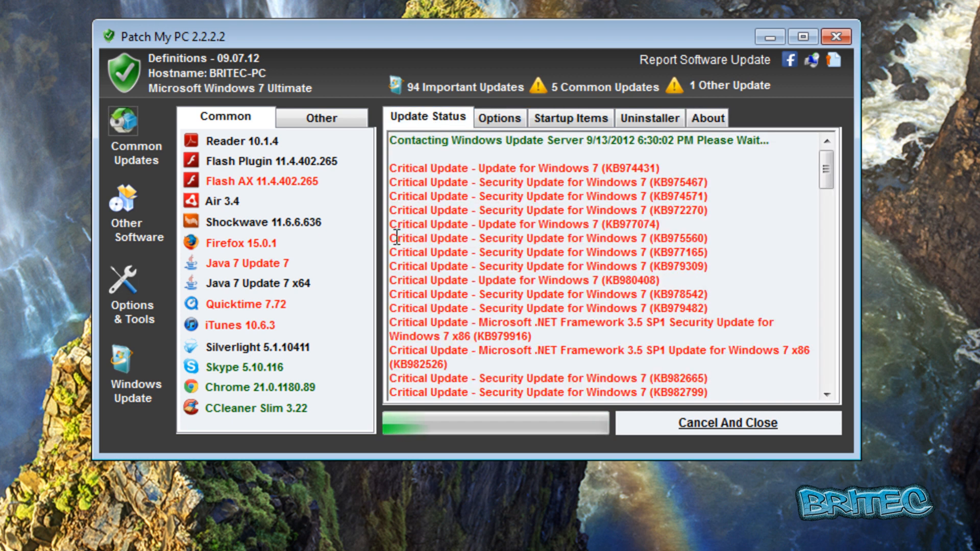
# Step: Scroll through the Other Software catalogue, from 7Zip through GIMP, LibreOffice and Opera
pyautogui.click(322, 117)
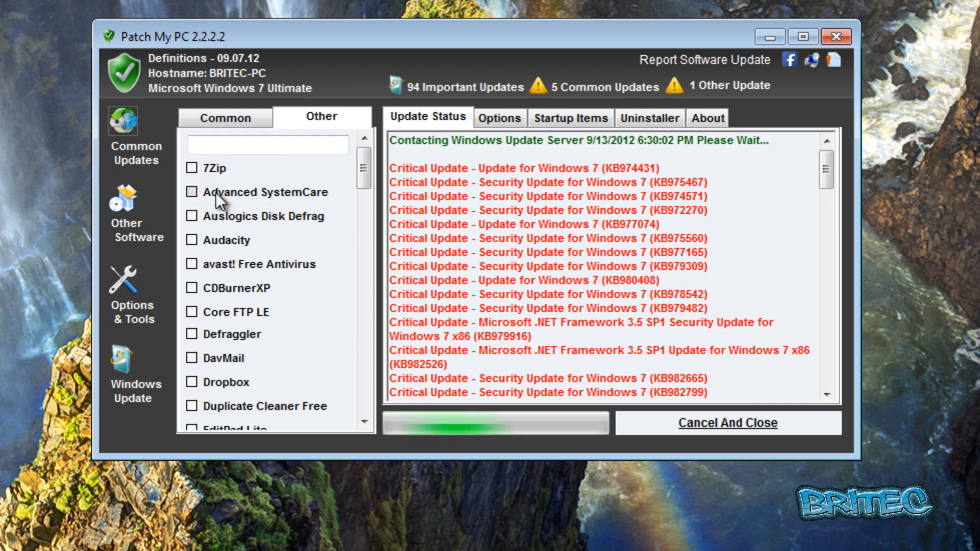
pyautogui.moveTo(242, 233)
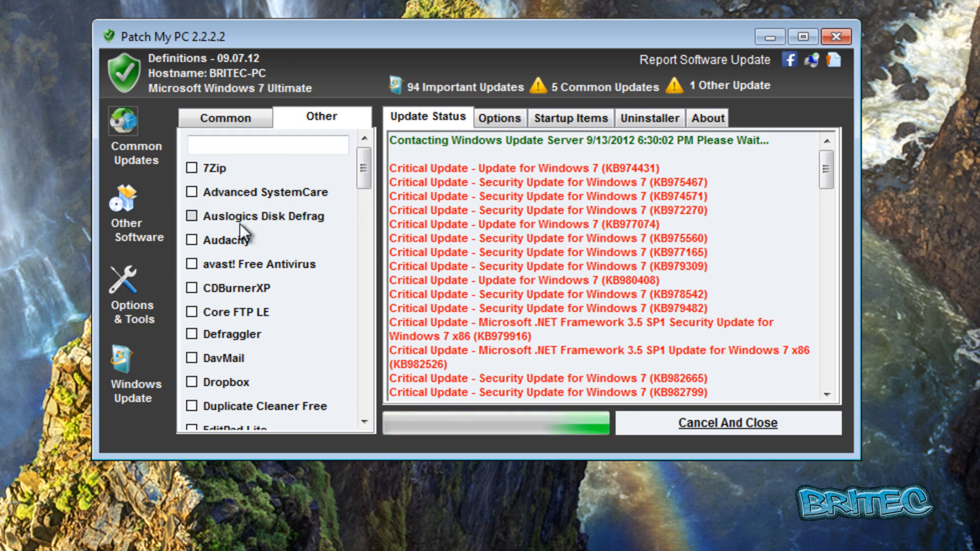
pyautogui.moveTo(282, 298)
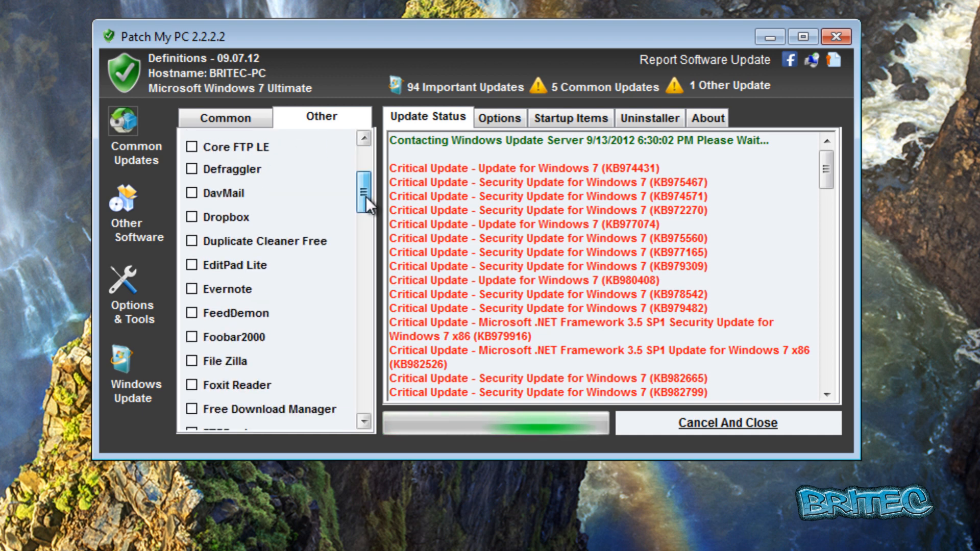
pyautogui.scroll(-3)
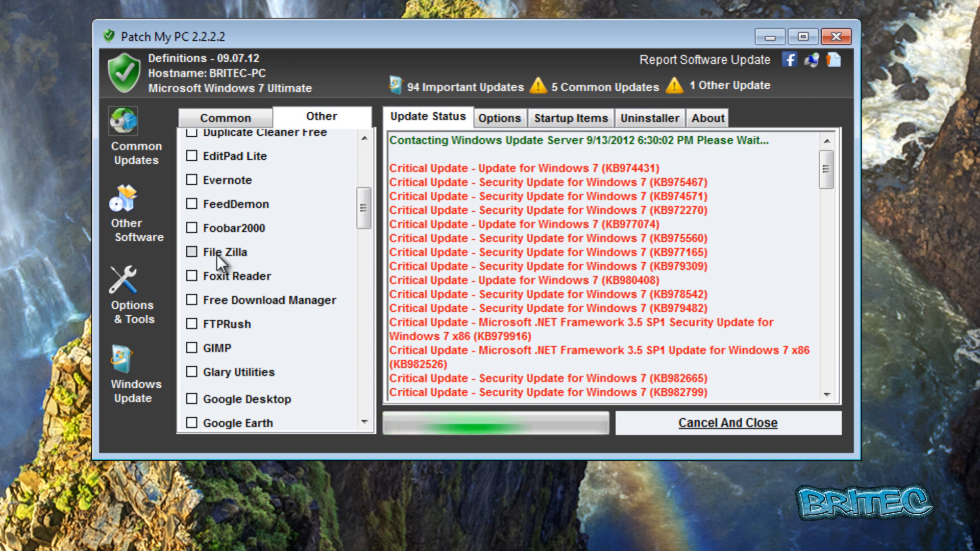
pyautogui.moveTo(348, 239)
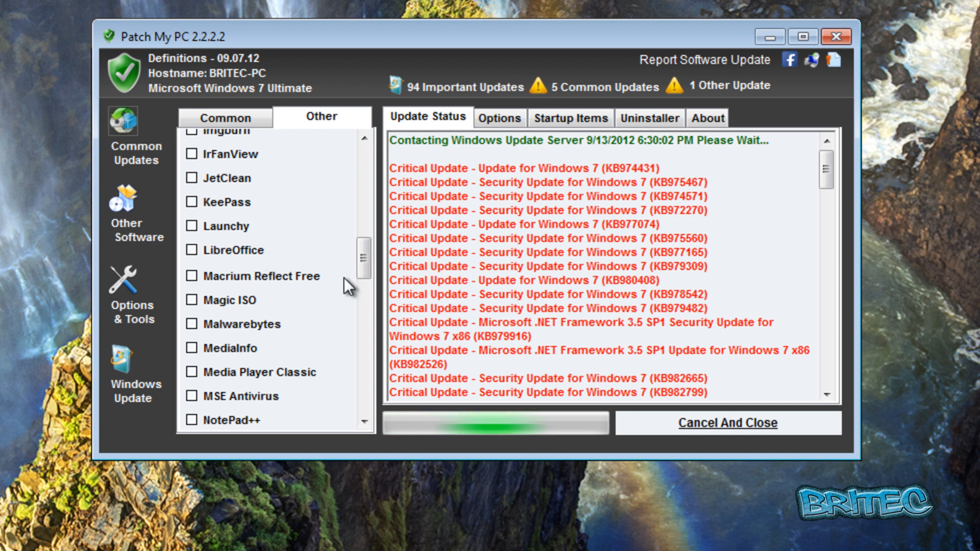
pyautogui.scroll(-3)
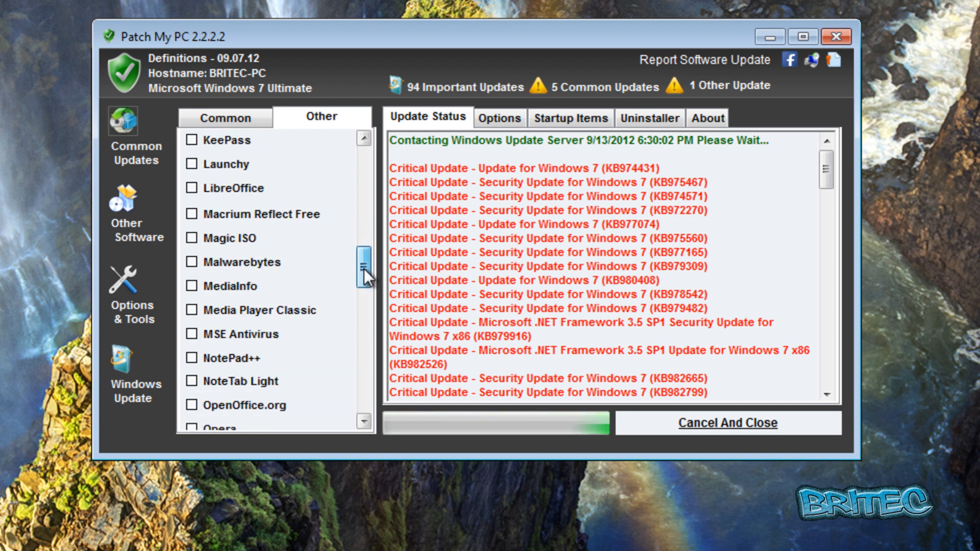
pyautogui.scroll(-3)
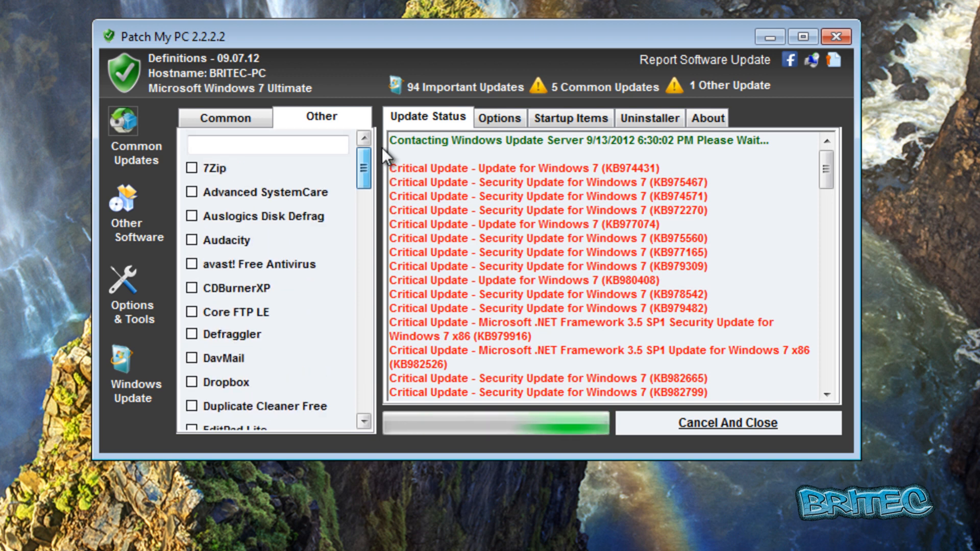
pyautogui.moveTo(131, 231)
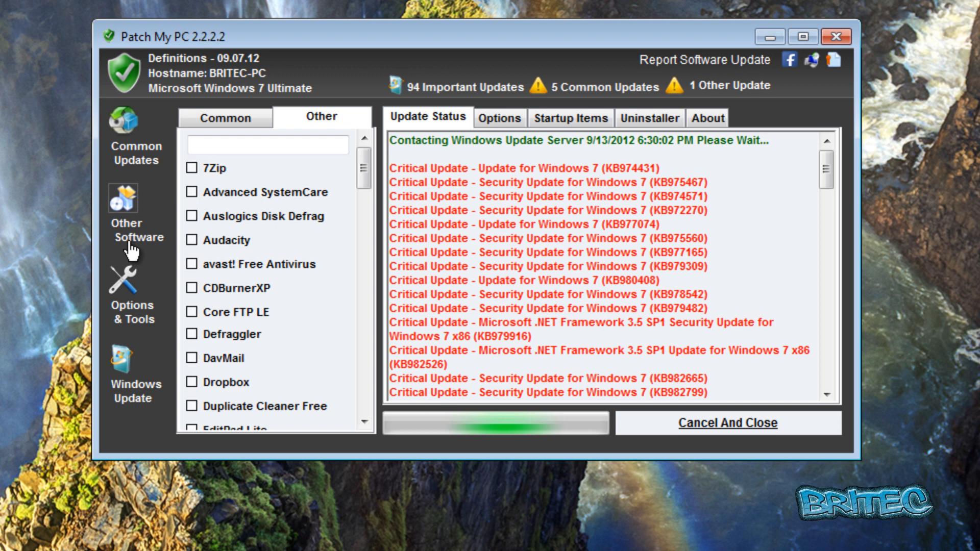
# Step: Open the Options page with the always-skip program list and update settings
pyautogui.click(499, 117)
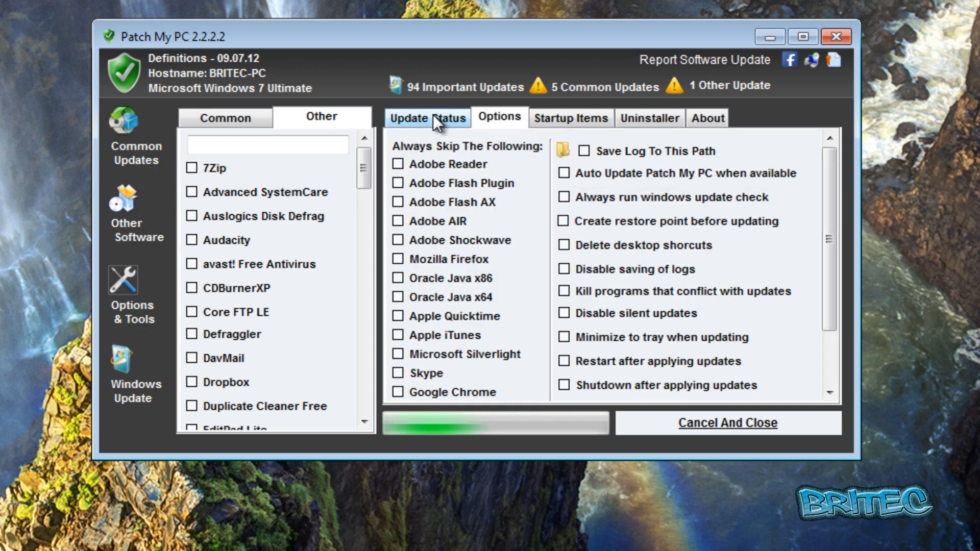
pyautogui.moveTo(136, 382)
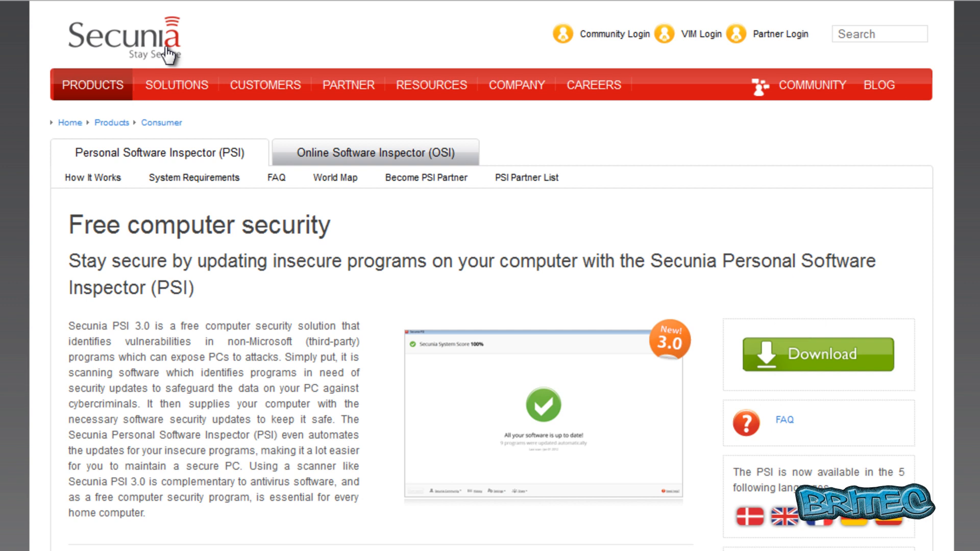
pyautogui.moveTo(251, 424)
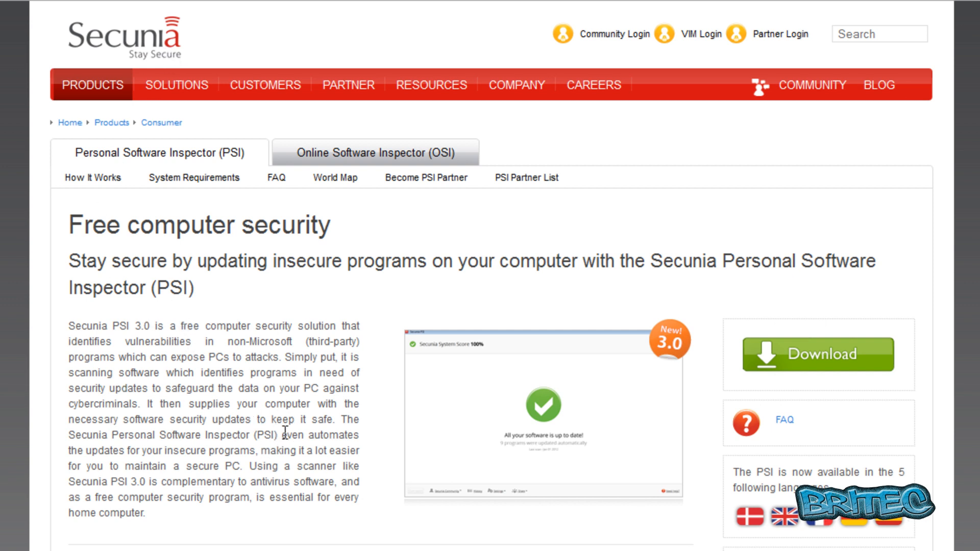
pyautogui.moveTo(297, 435)
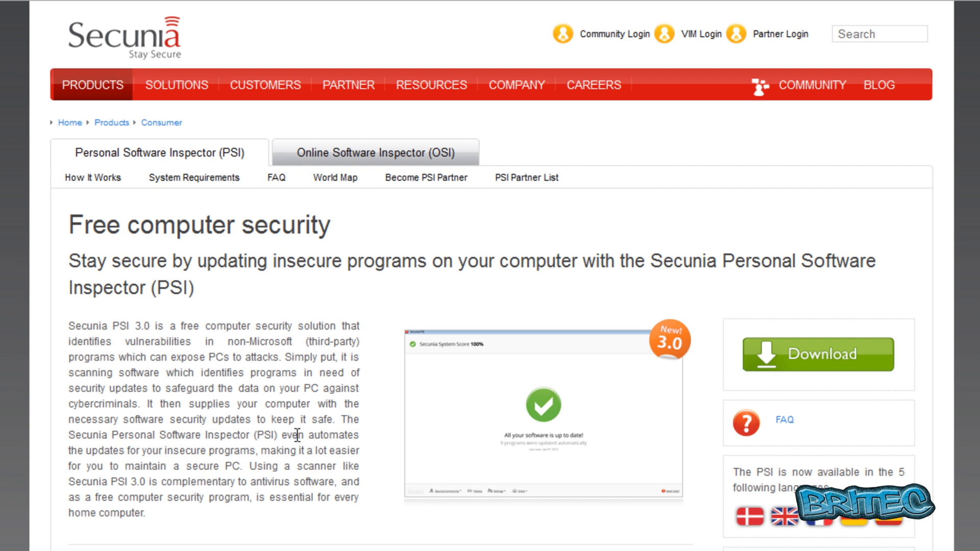
pyautogui.moveTo(294, 393)
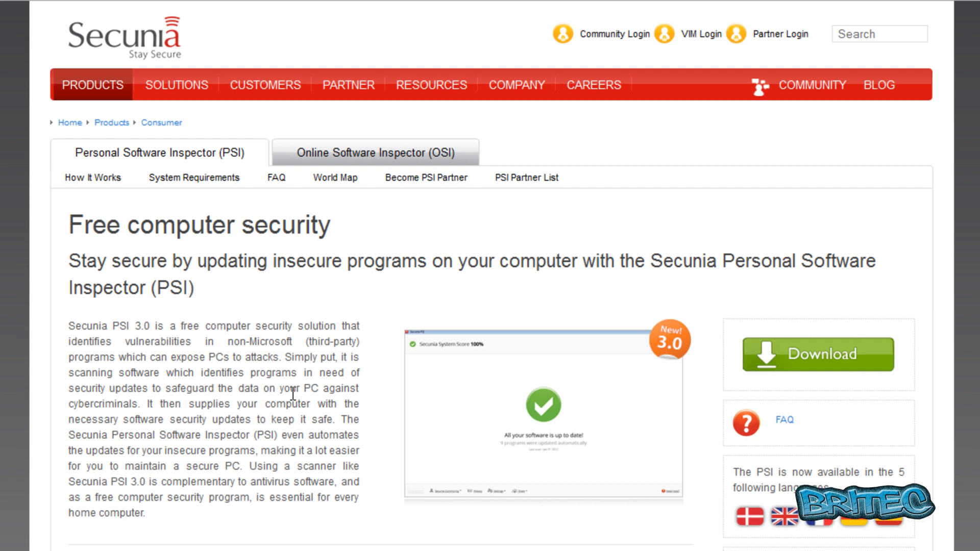
pyautogui.moveTo(292, 392)
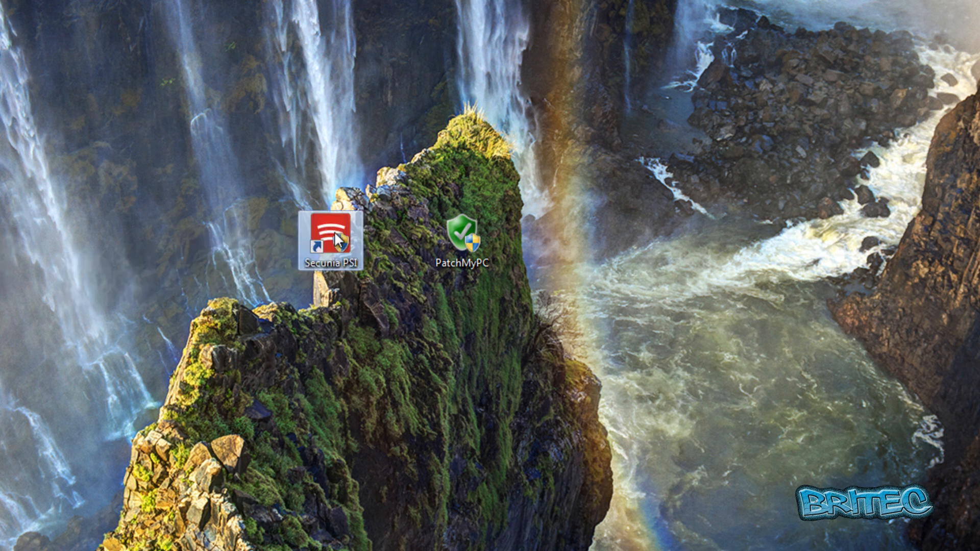
# Step: Launch Secunia PSI, which shows a 61% score and 13 programs needing updates
pyautogui.doubleClick(331, 234)
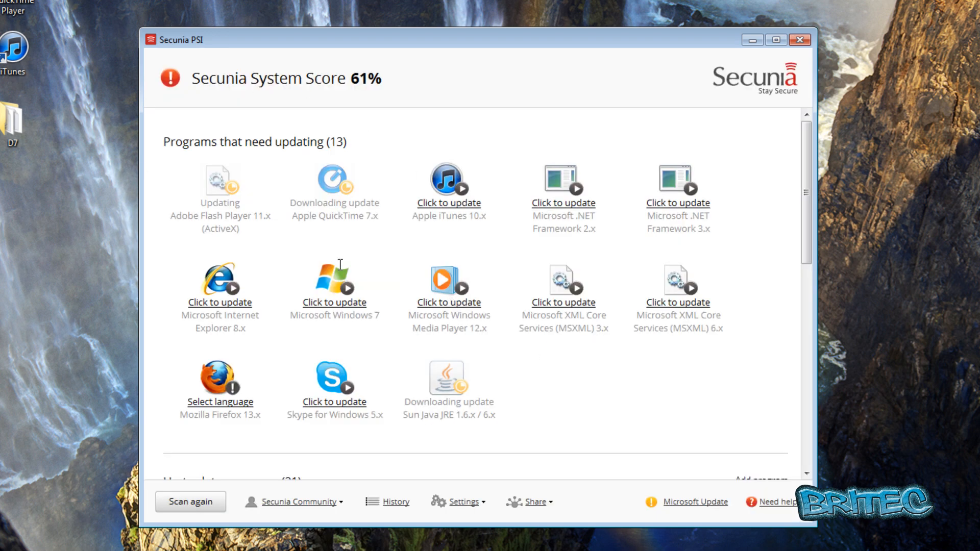
pyautogui.moveTo(242, 114)
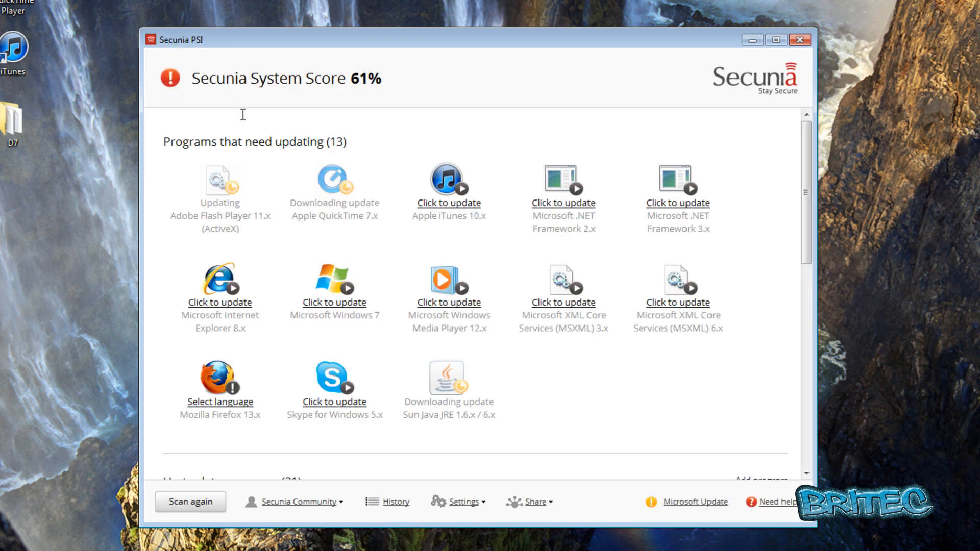
pyautogui.moveTo(338, 82)
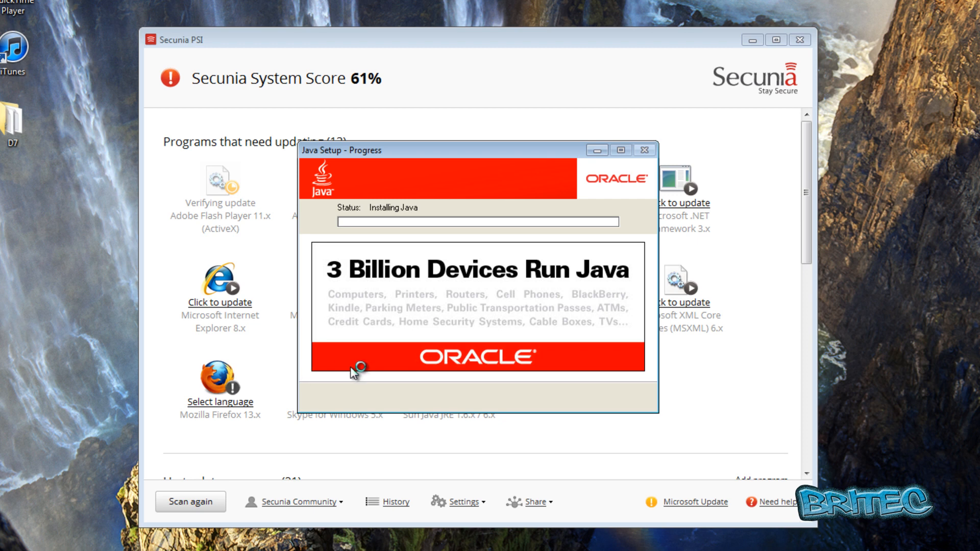
pyautogui.moveTo(668, 189)
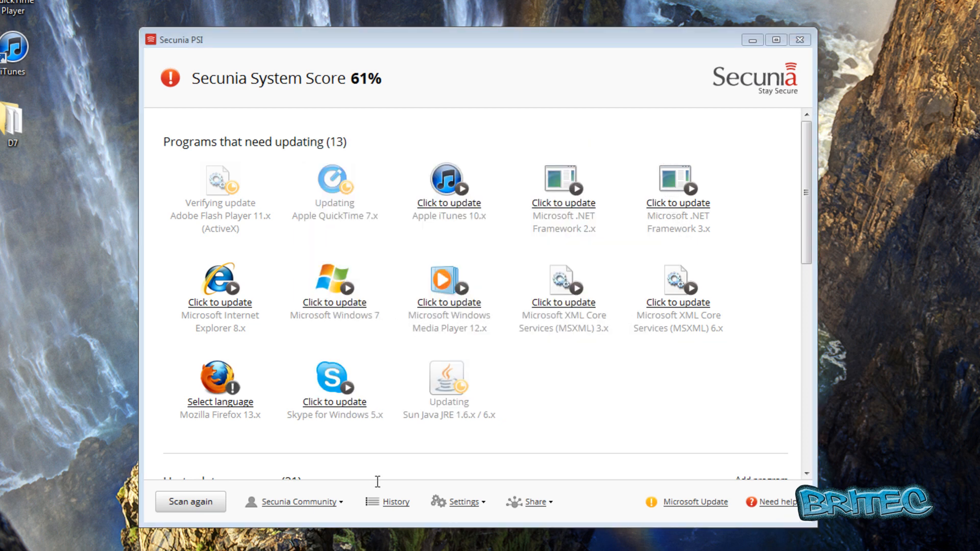
pyautogui.moveTo(323, 311)
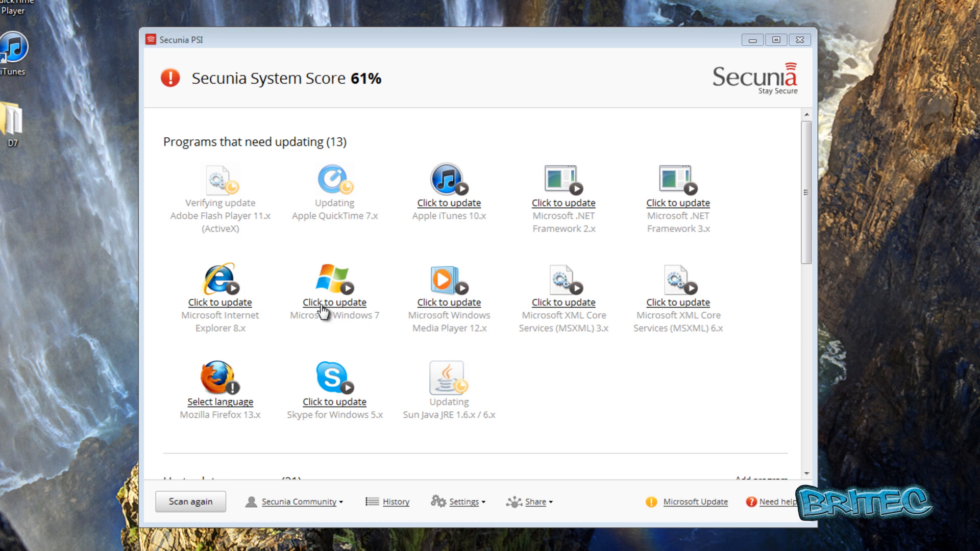
pyautogui.moveTo(448, 312)
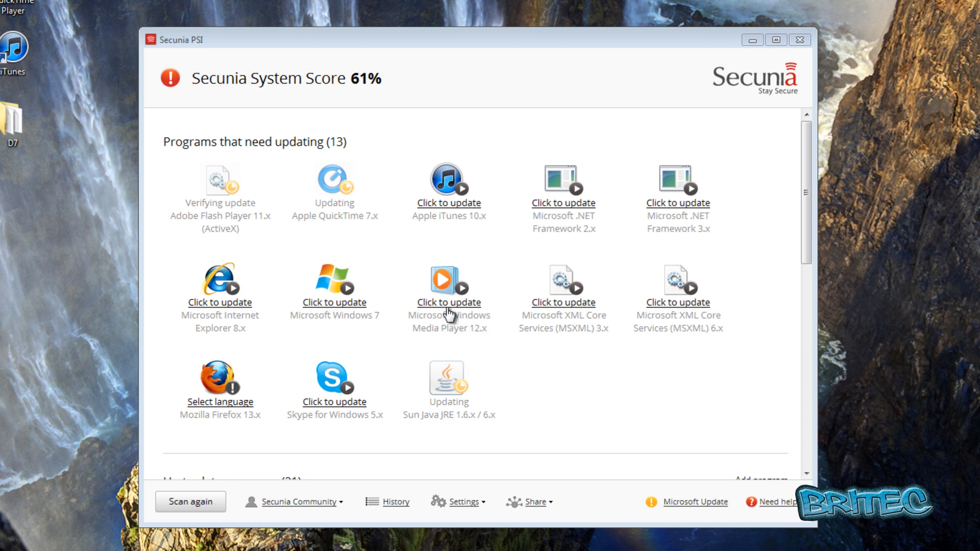
pyautogui.moveTo(615, 335)
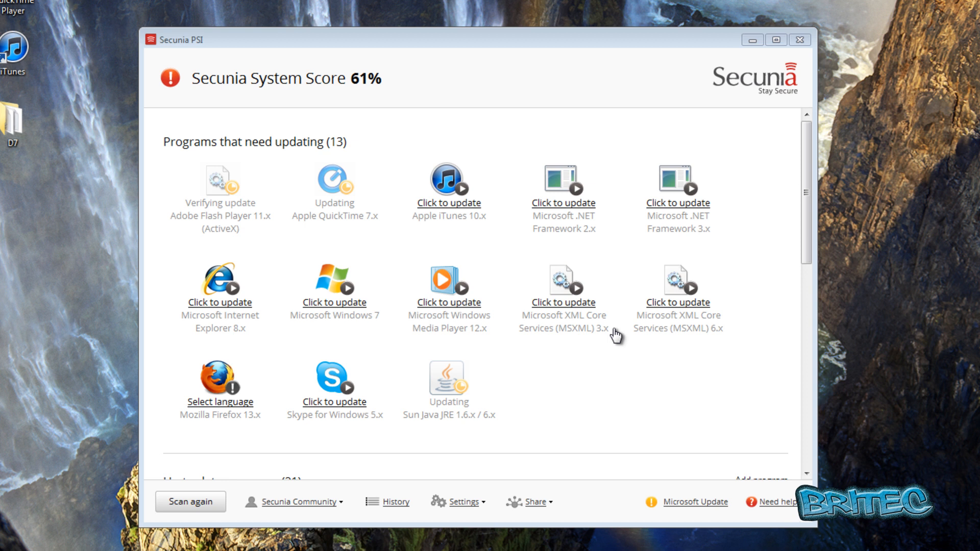
pyautogui.moveTo(440, 382)
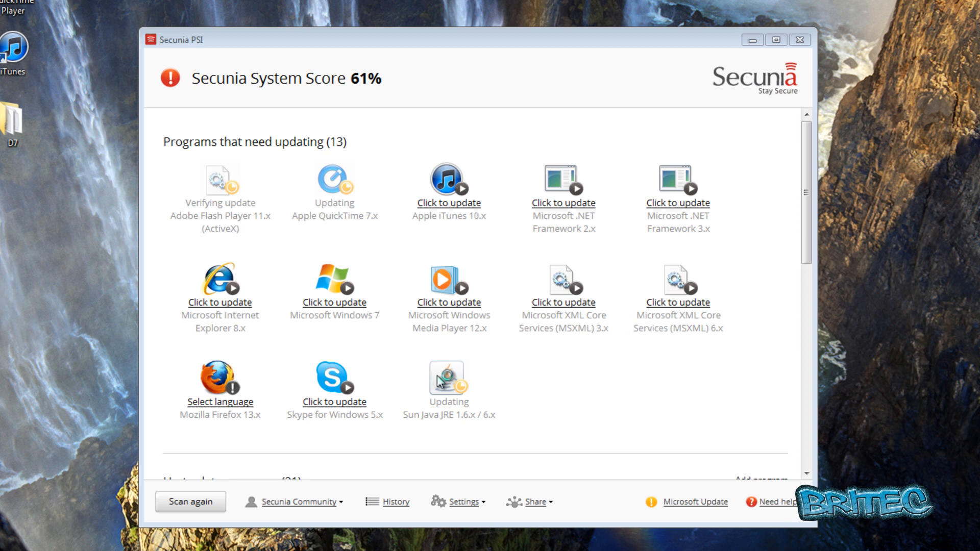
pyautogui.moveTo(347, 421)
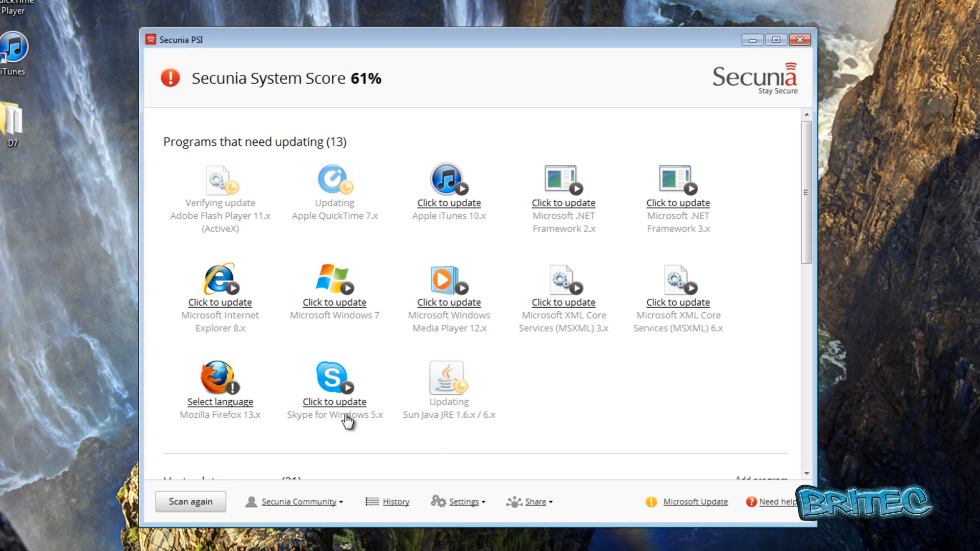
pyautogui.moveTo(263, 412)
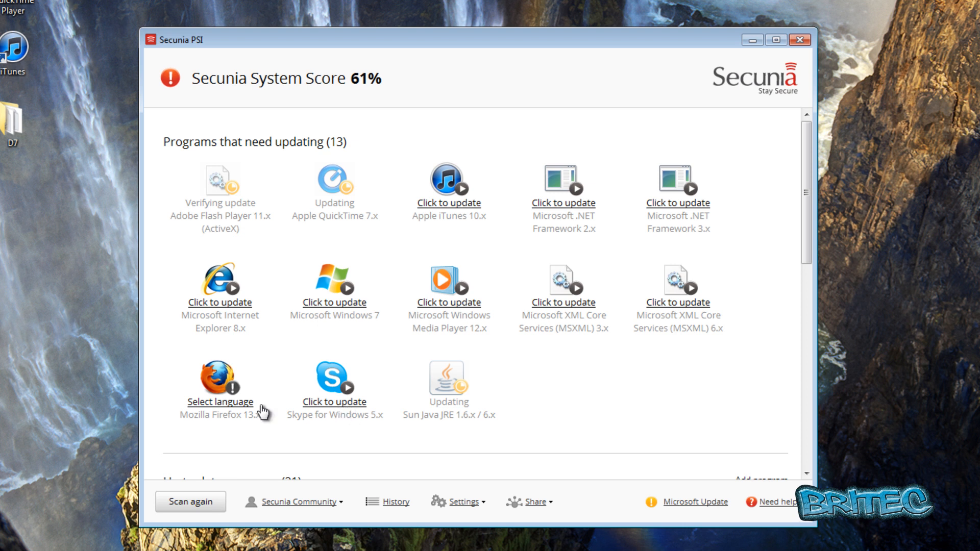
pyautogui.moveTo(230, 412)
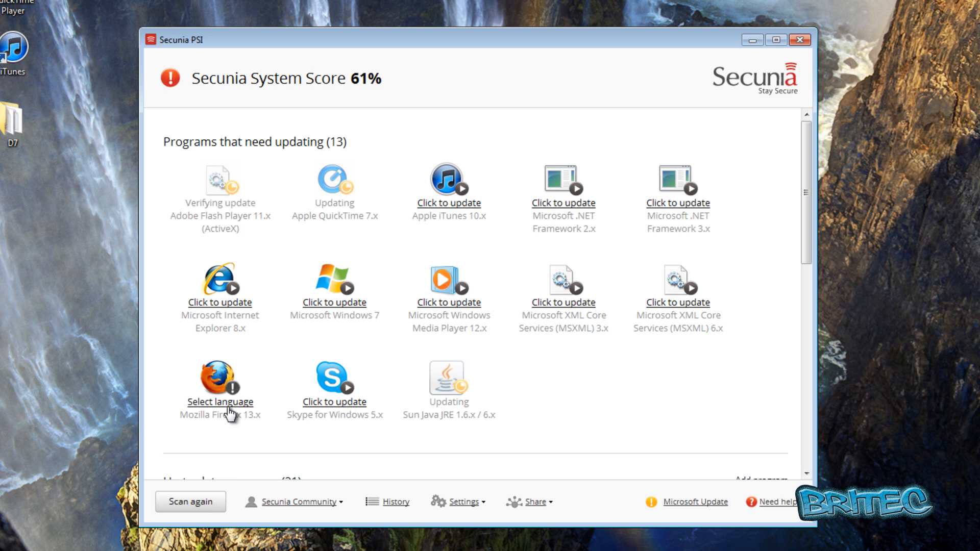
pyautogui.moveTo(823, 227)
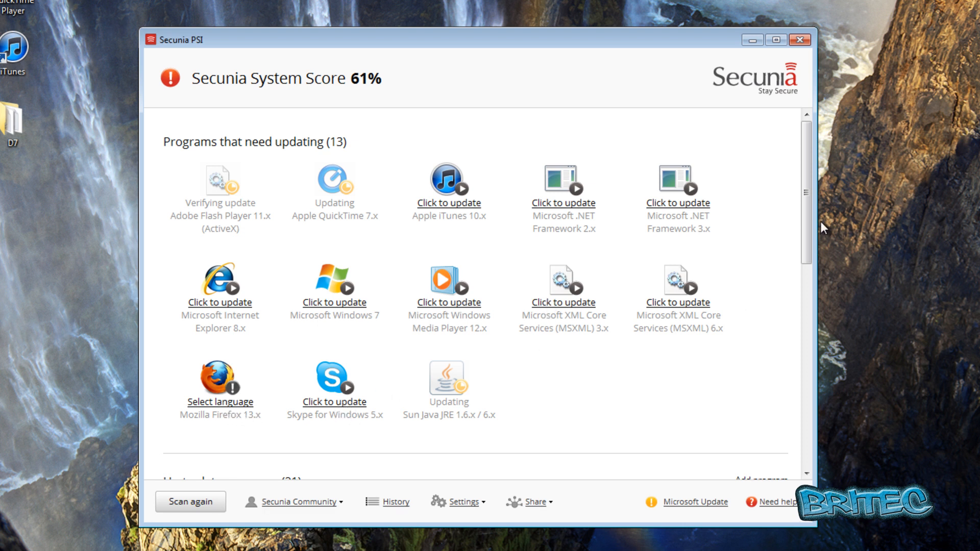
# Step: Scroll down to the Up-to-date programs (21) section and back up
pyautogui.scroll(-3)
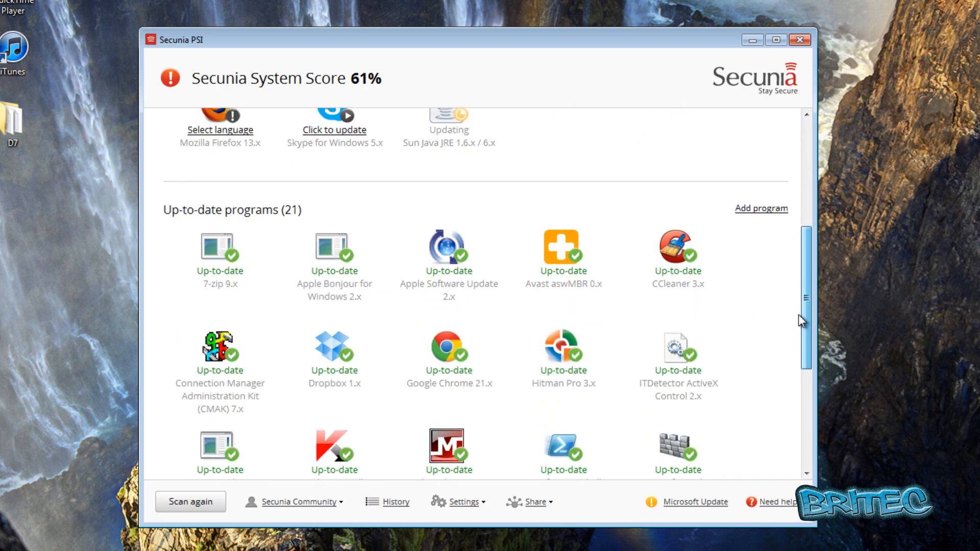
pyautogui.scroll(-3)
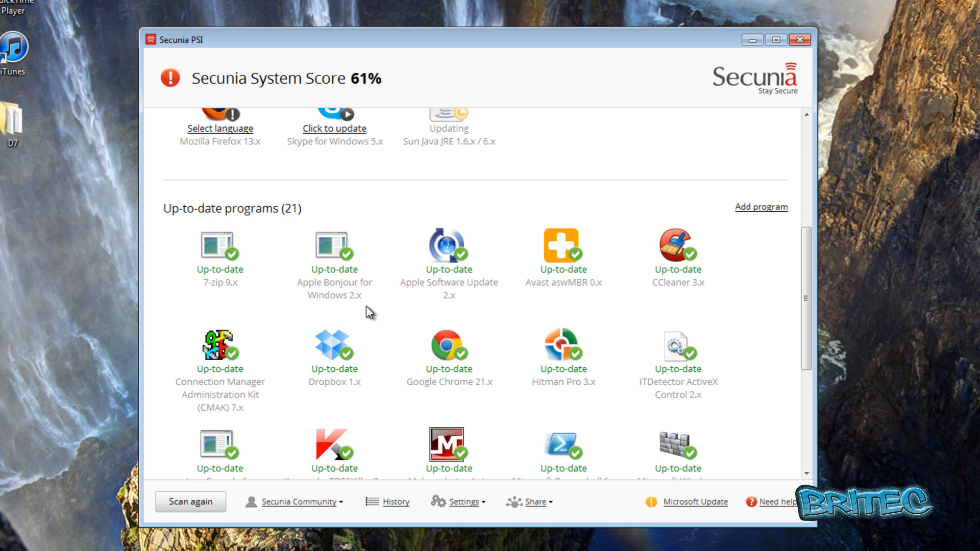
pyautogui.moveTo(344, 375)
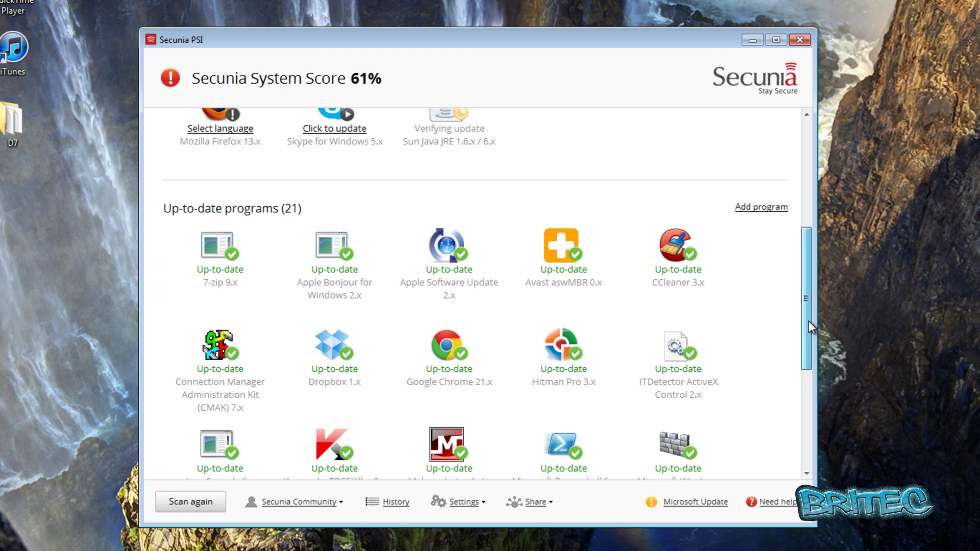
pyautogui.scroll(3)
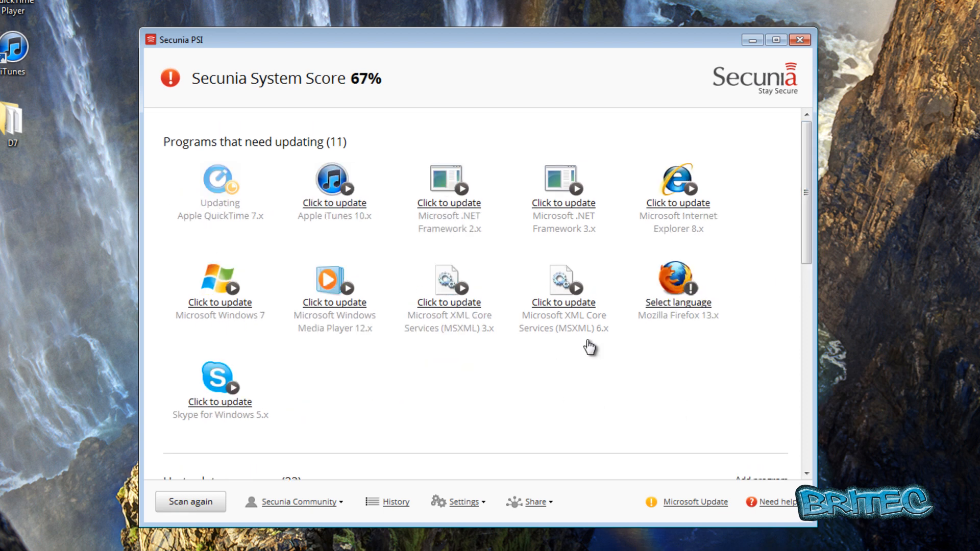
pyautogui.moveTo(574, 377)
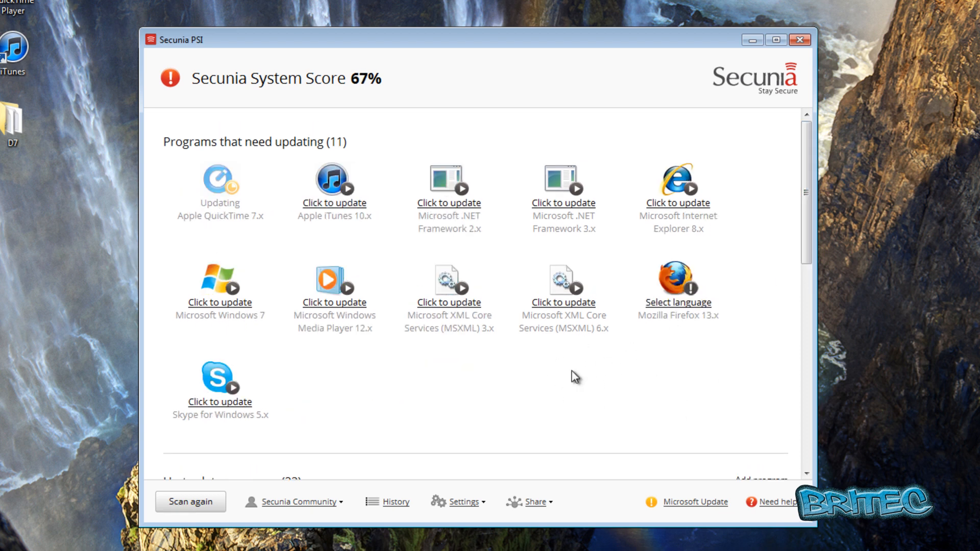
pyautogui.moveTo(646, 329)
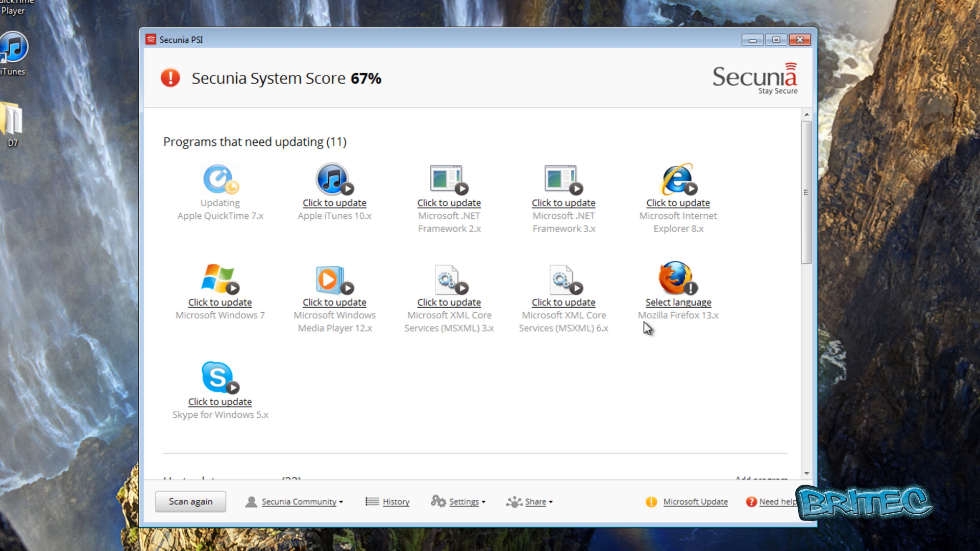
pyautogui.moveTo(350, 106)
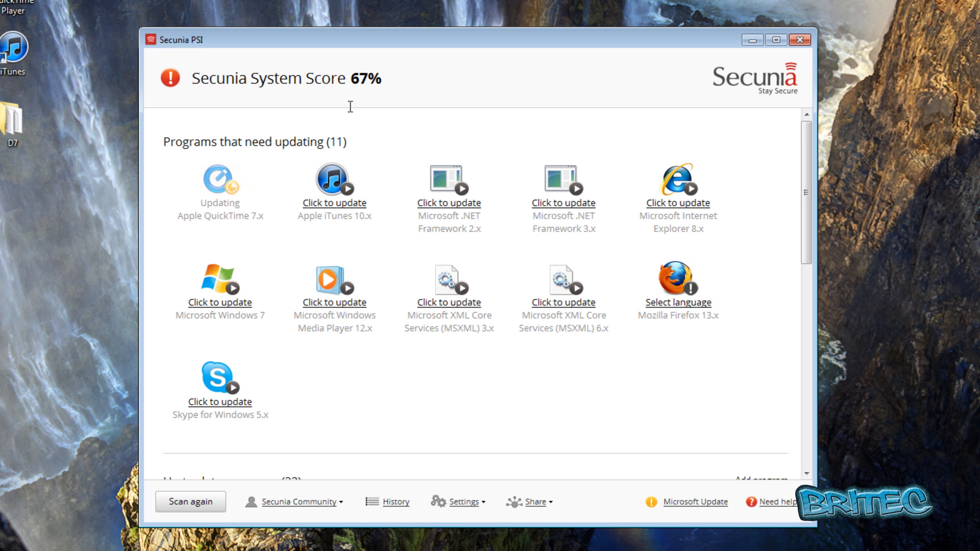
pyautogui.moveTo(824, 219)
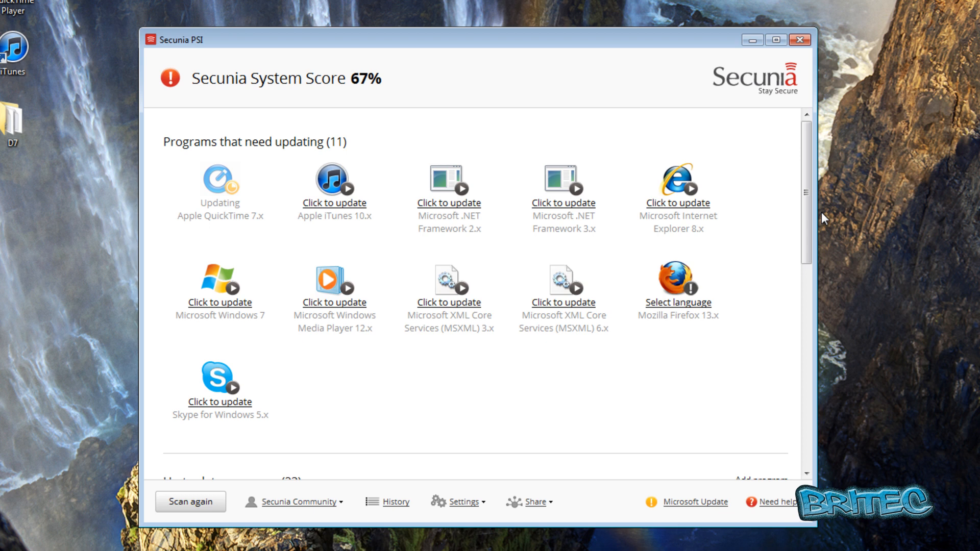
# Step: Review the 23 up-to-date programs at a 67% score, then minimize Secunia PSI
pyautogui.scroll(-3)
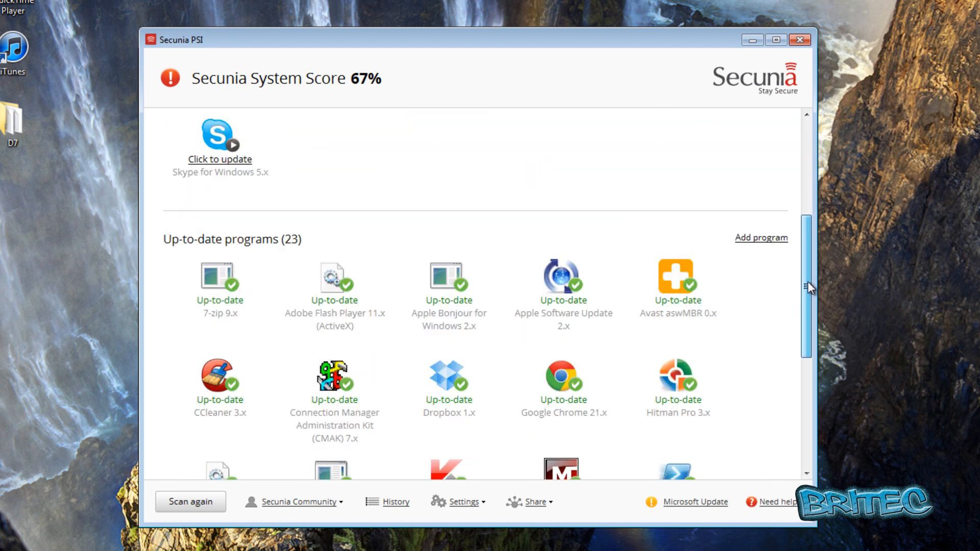
pyautogui.scroll(-3)
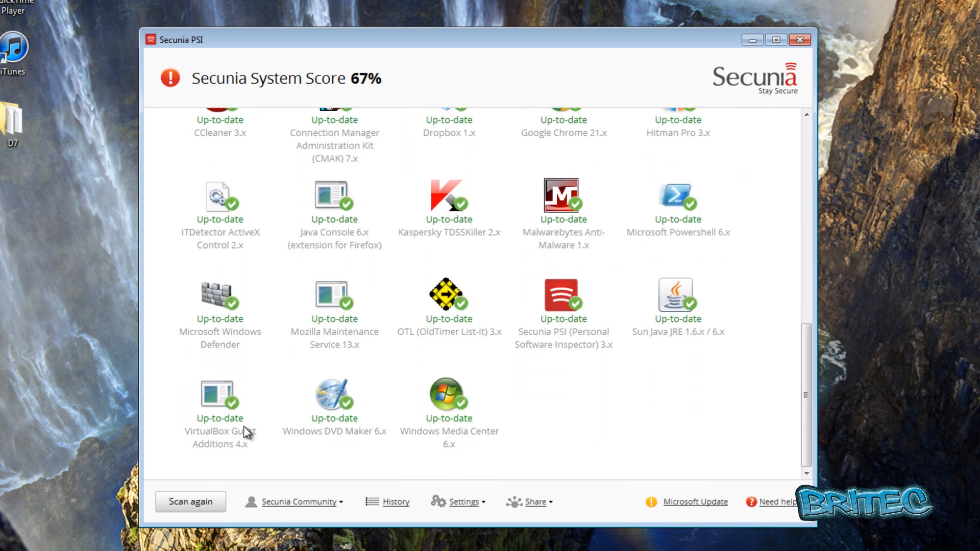
pyautogui.moveTo(463, 382)
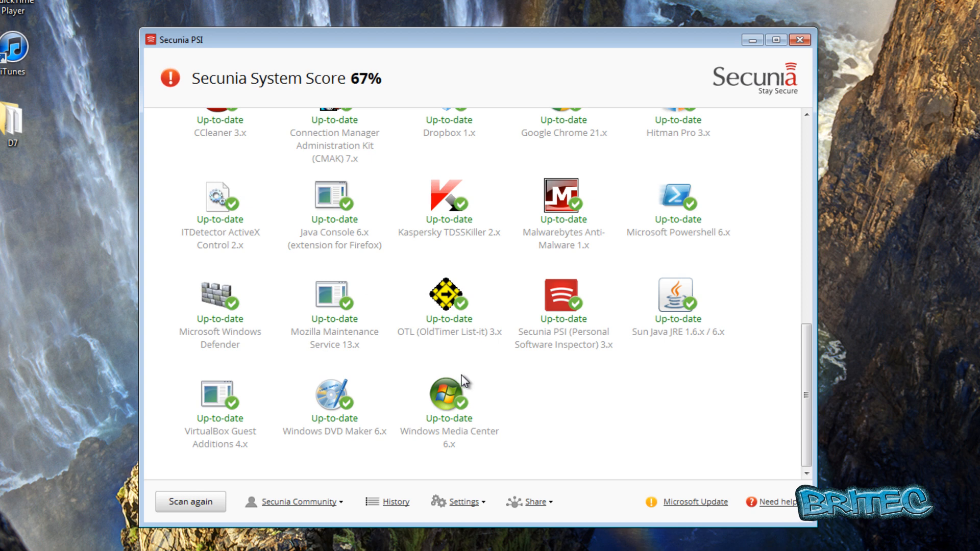
pyautogui.scroll(3)
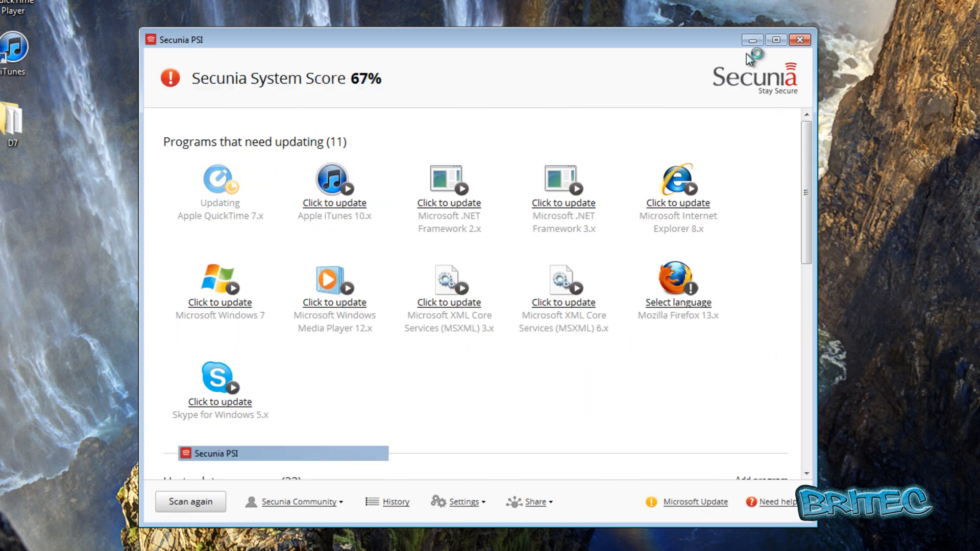
pyautogui.click(799, 40)
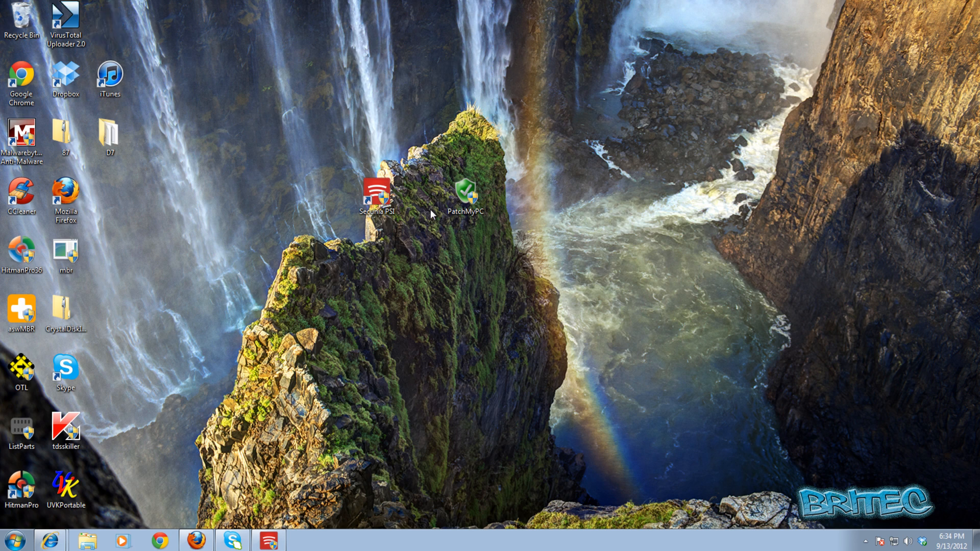
pyautogui.moveTo(540, 220)
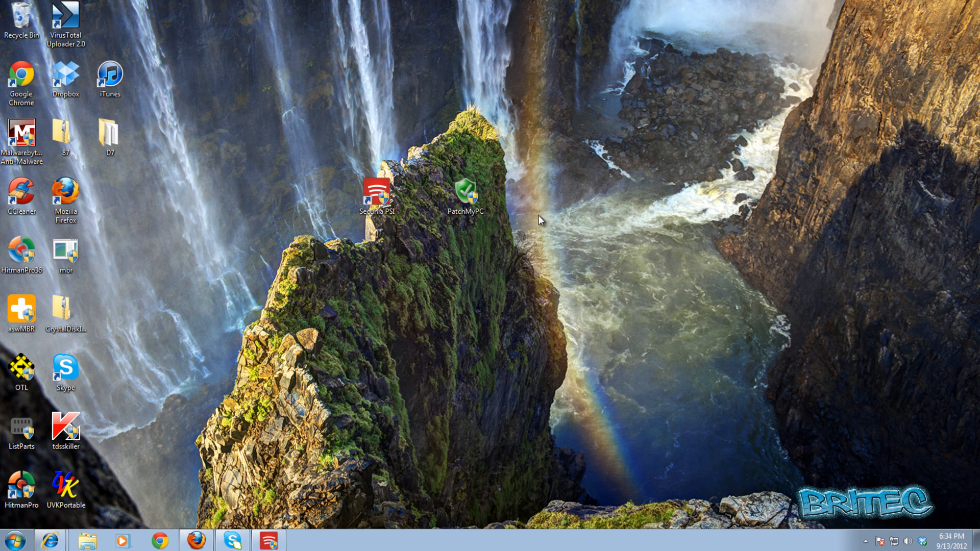
pyautogui.moveTo(468, 230)
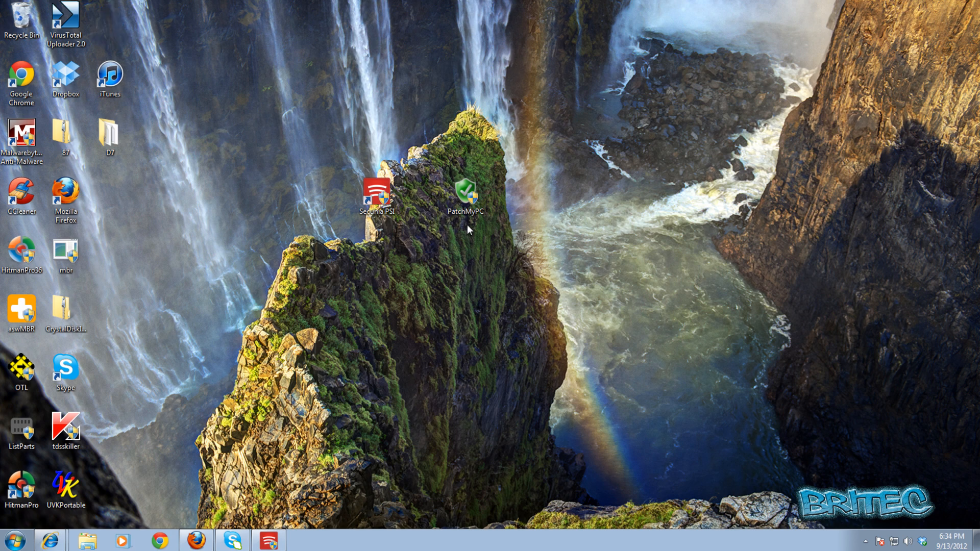
pyautogui.moveTo(345, 222)
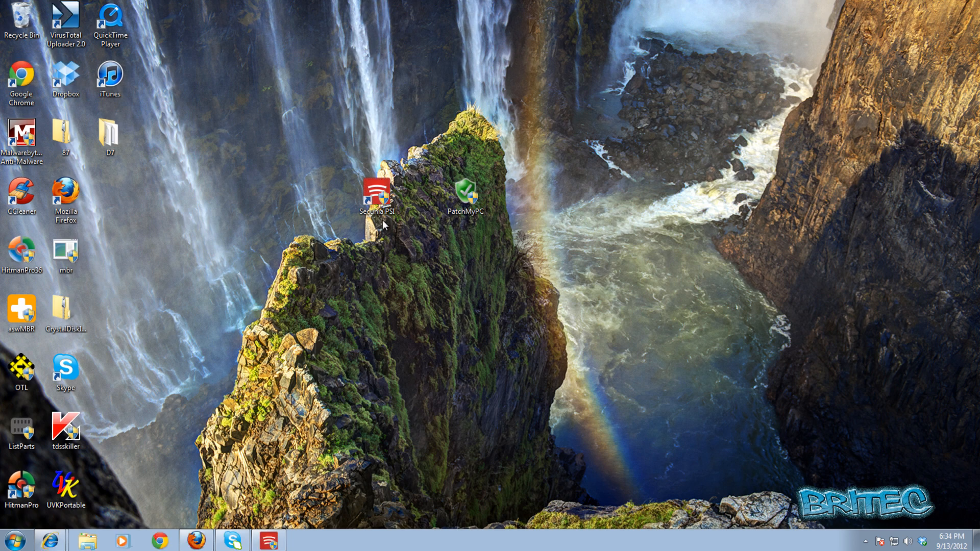
pyautogui.moveTo(438, 390)
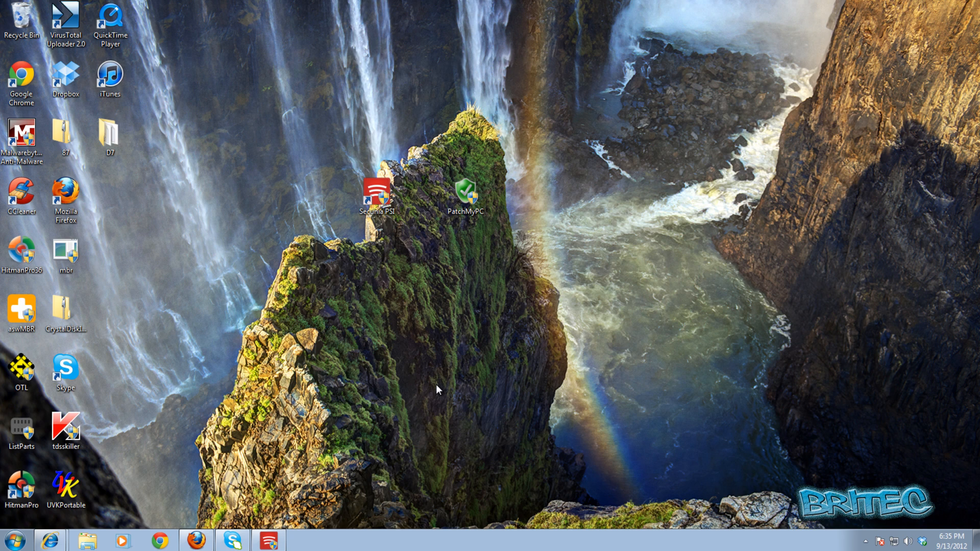
# Step: Minimize Secunia PSI to reveal the new QuickTime Player shortcut on the desktop
pyautogui.click(864, 541)
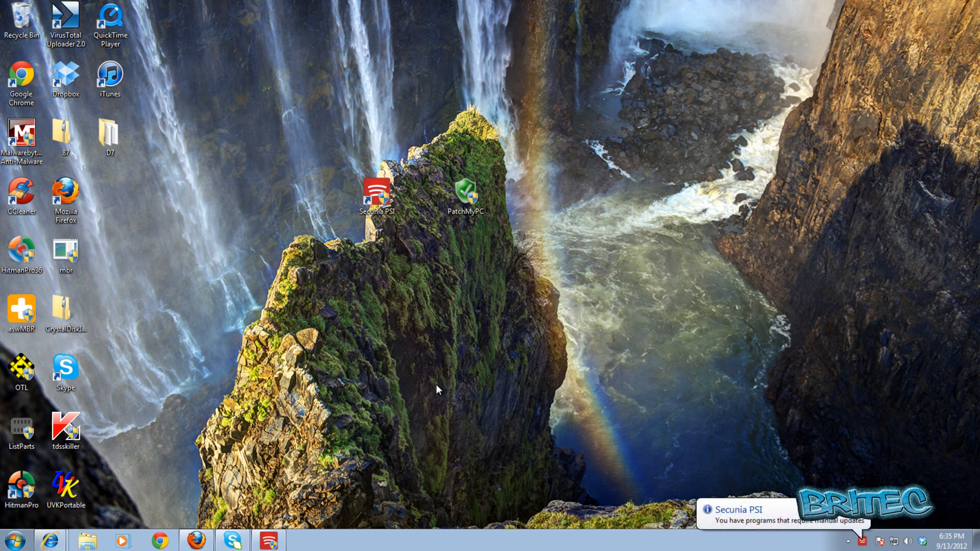